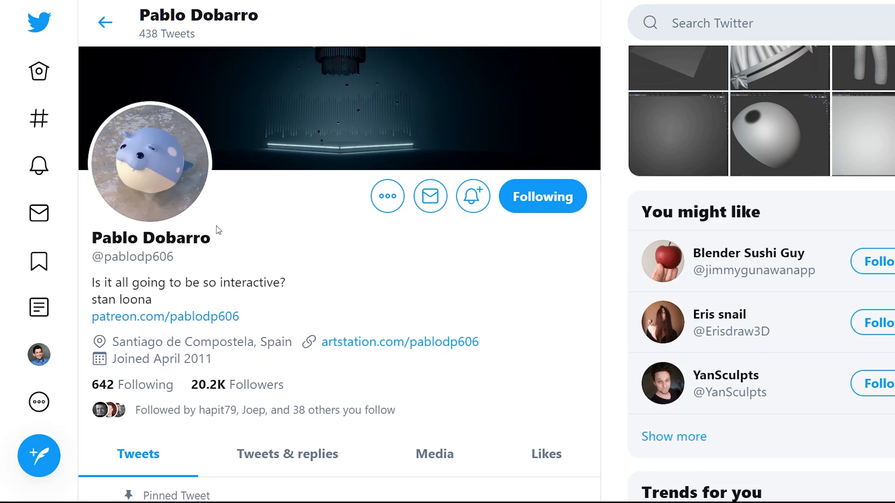
left_click(150, 165)
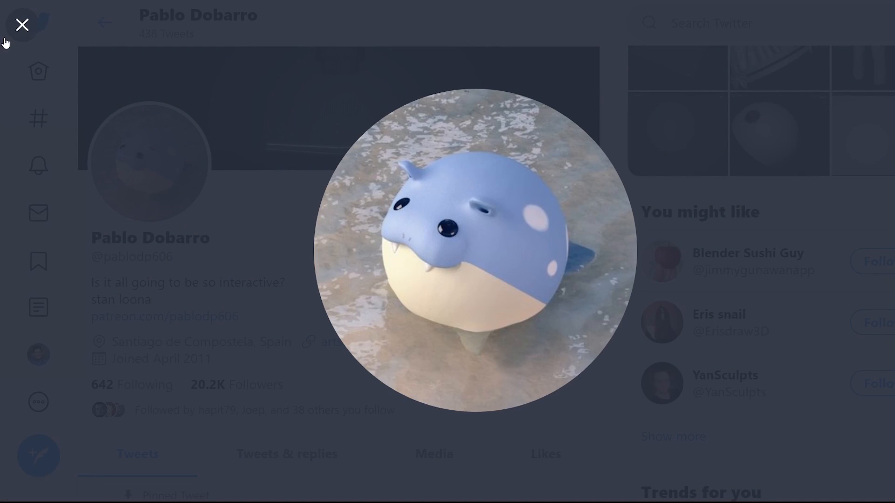
left_click(22, 24)
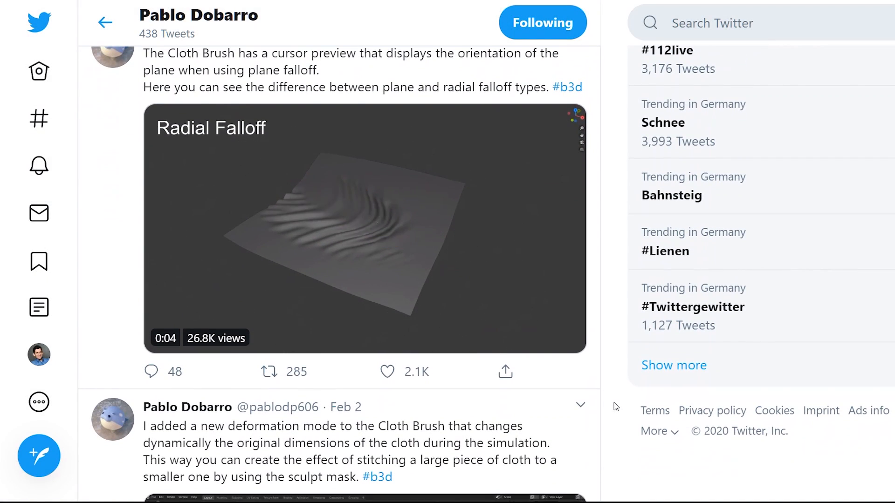
scroll("down", 3)
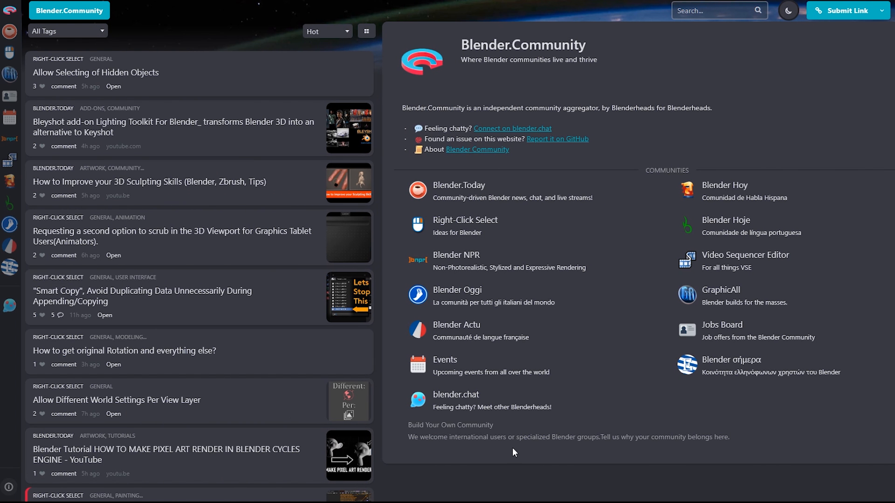
mouse_move(660, 462)
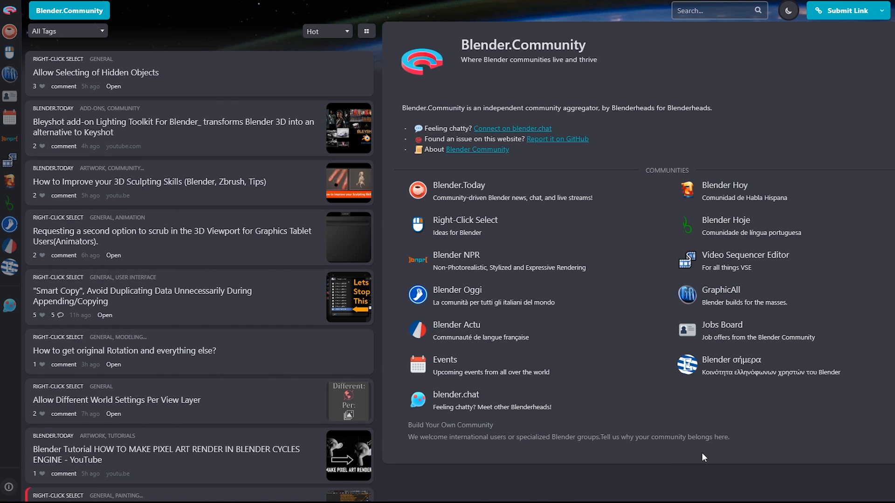
mouse_move(439, 50)
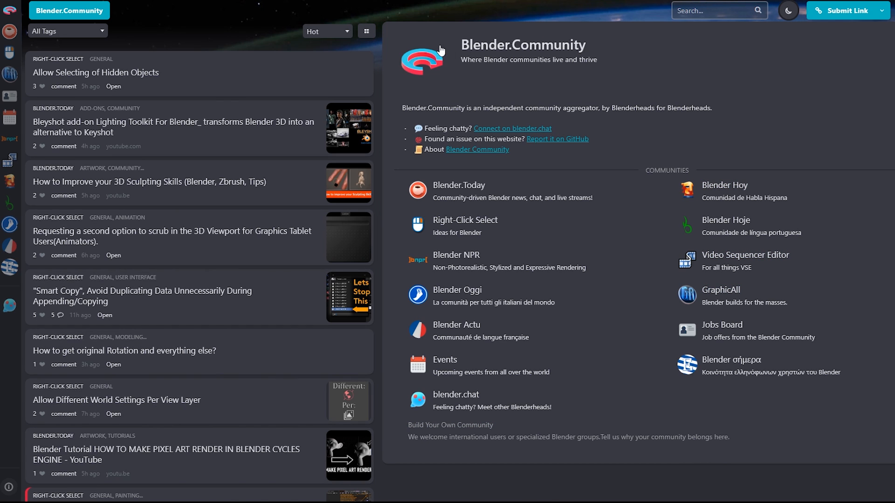
mouse_move(622, 171)
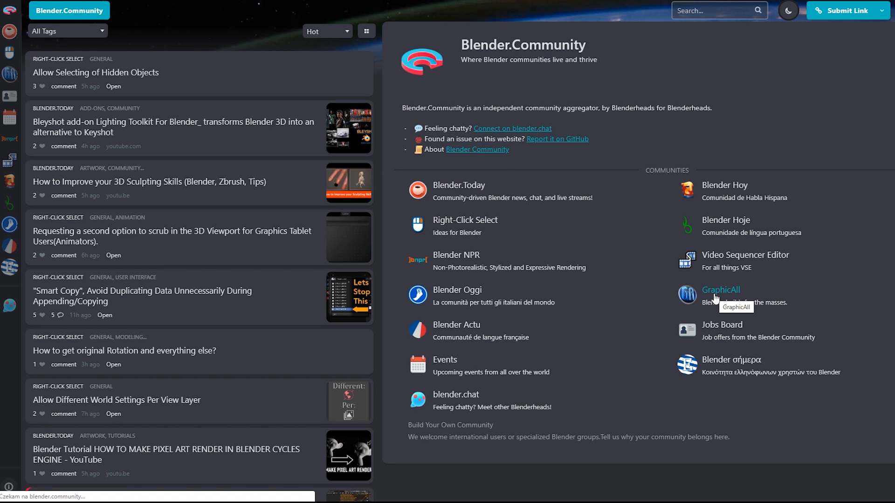
Step: Open GraphicAll, filter builds to Experimental and Windows, and scroll the 36-entry list
left_click(721, 290)
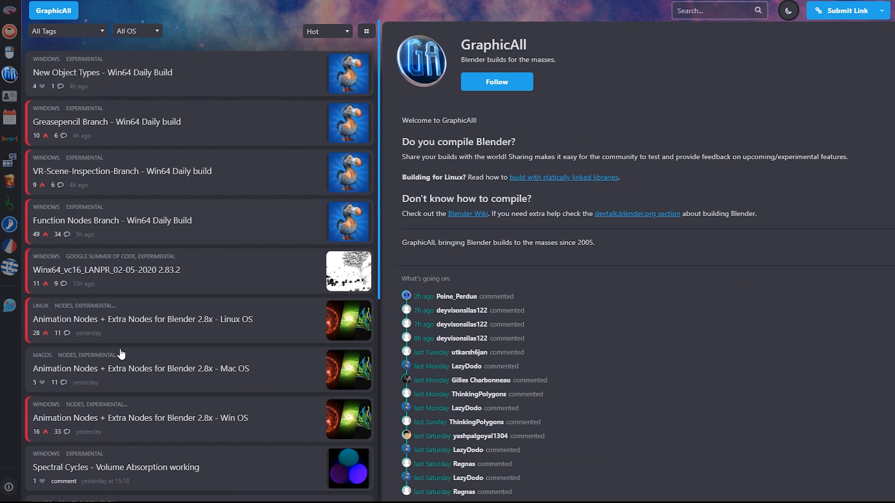
mouse_move(183, 86)
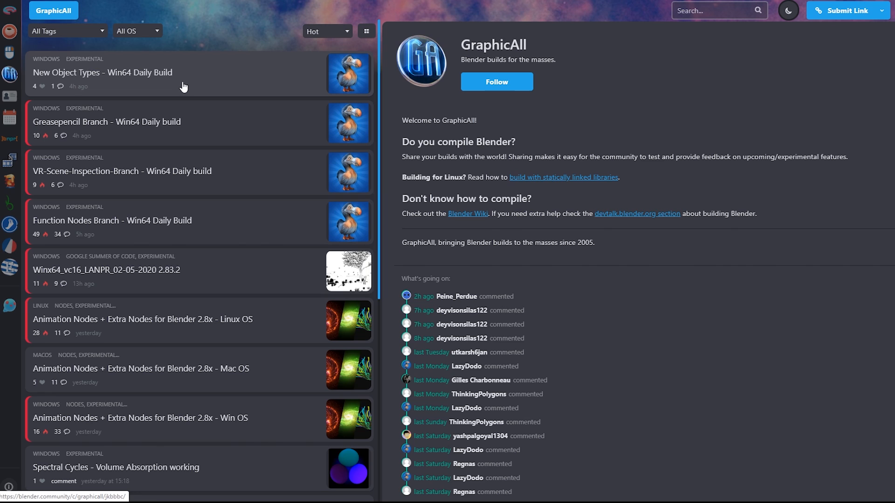
mouse_move(240, 472)
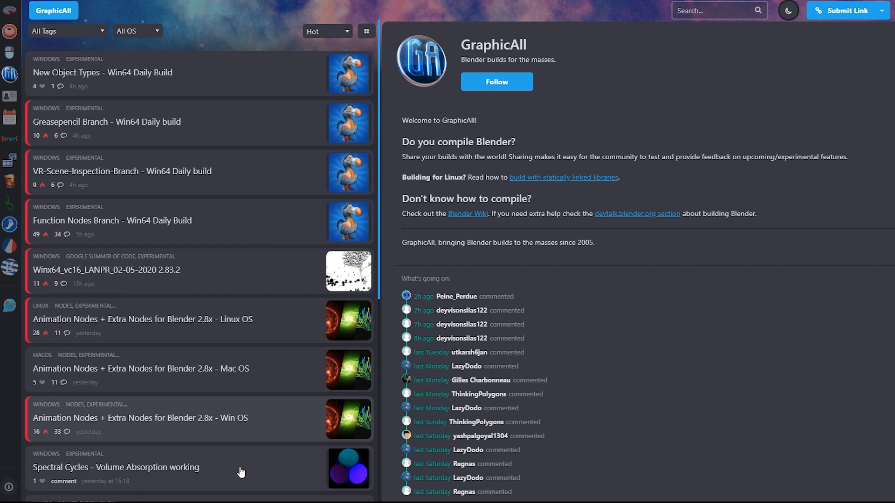
left_click(66, 30)
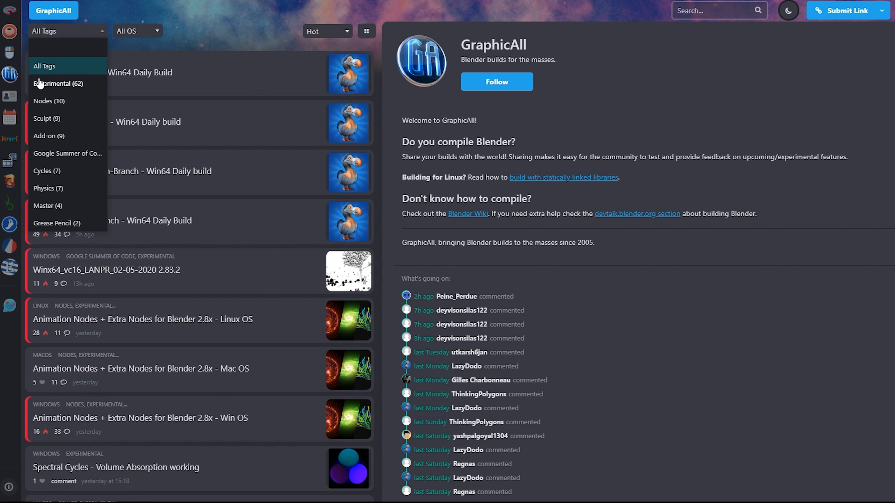
left_click(58, 83)
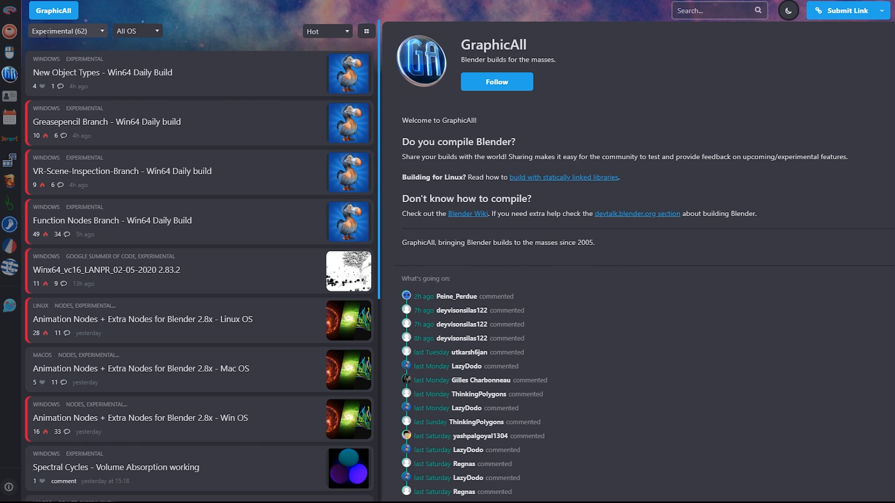
left_click(137, 30)
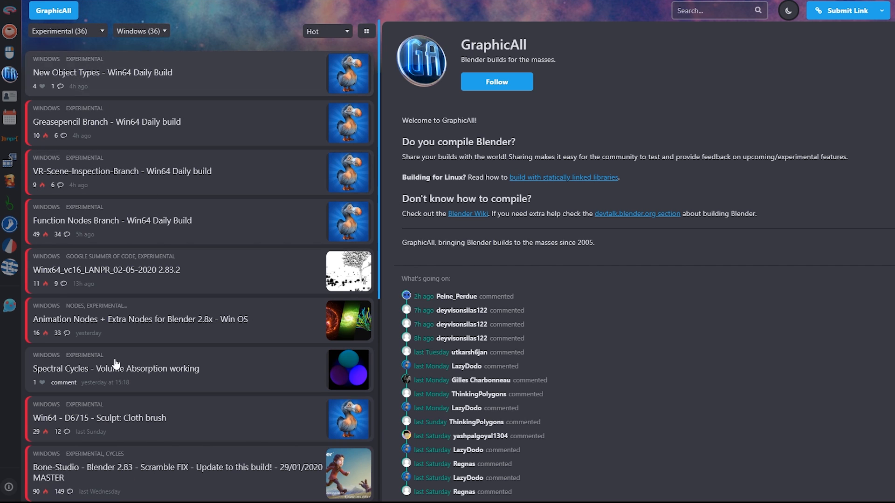
scroll("down", 3)
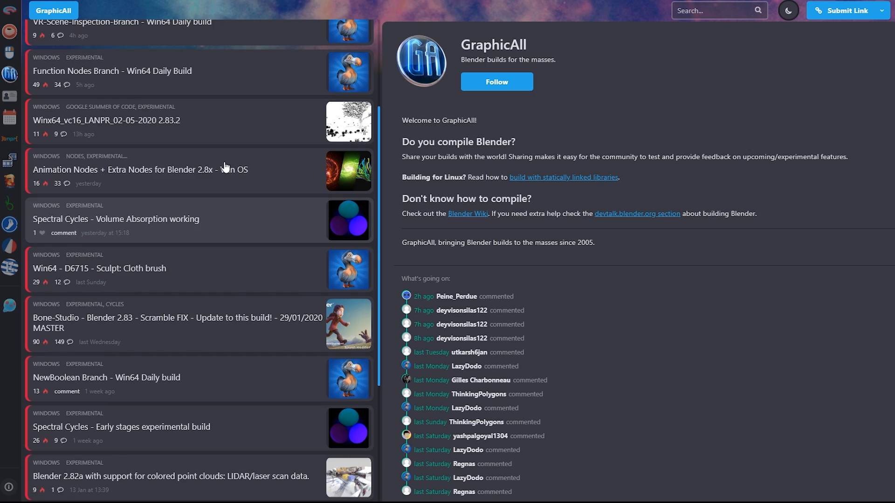
mouse_move(160, 285)
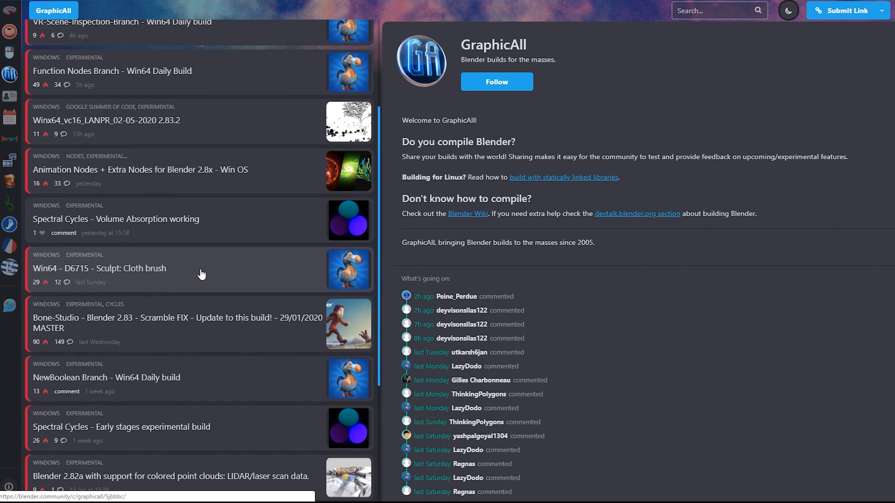
Step: Open the Win64 D6715 Sculpt: Cloth brush build post and save its download
left_click(100, 268)
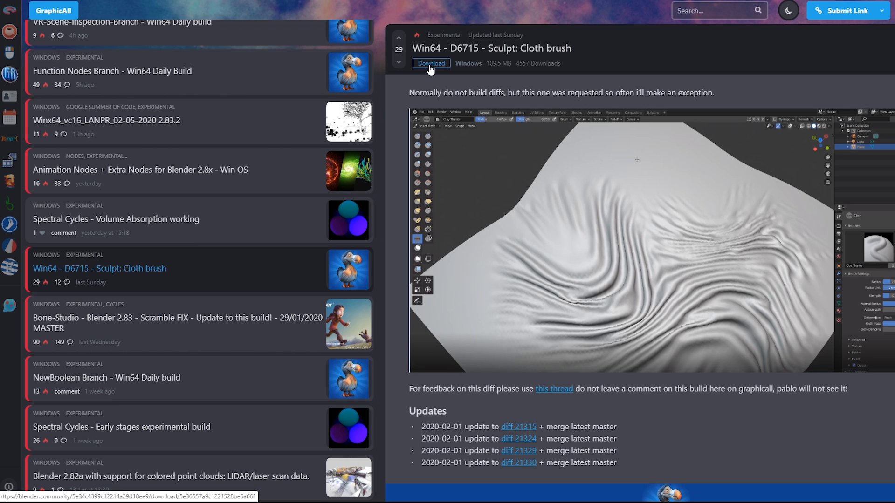
left_click(431, 63)
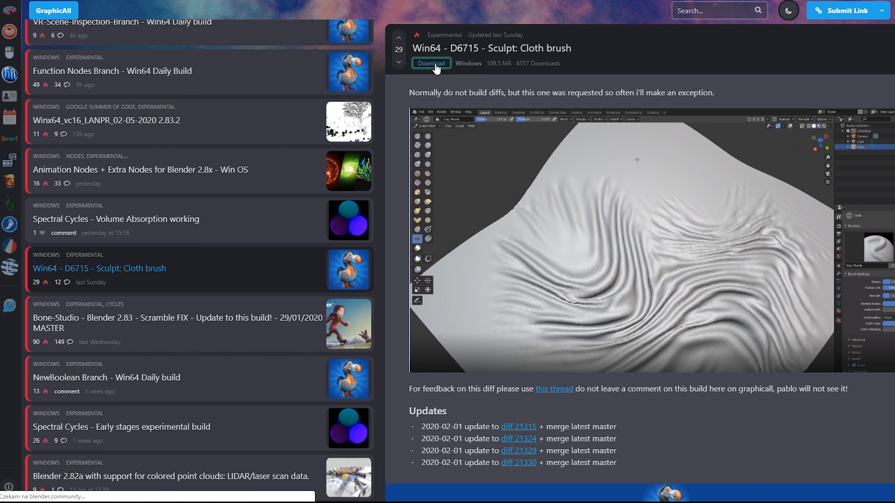
left_click(430, 63)
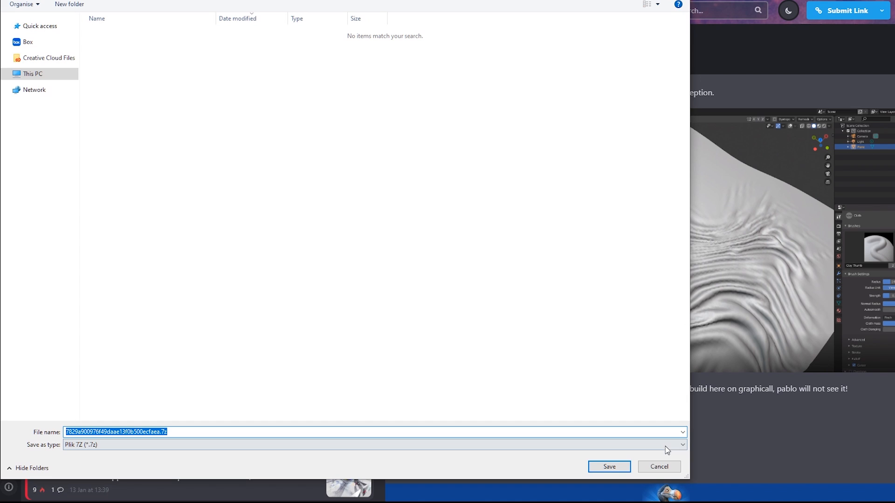
mouse_move(104, 402)
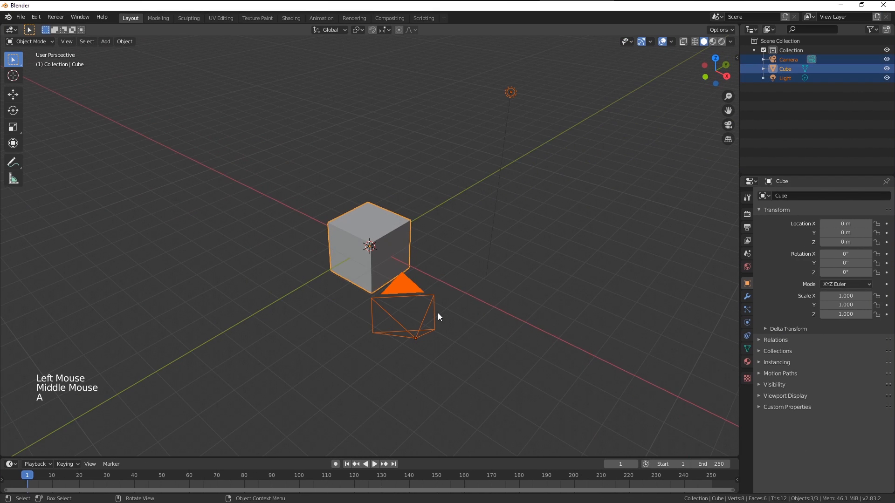
Step: Delete the default cube, camera and light, then add the Chocofur bed model
key("x")
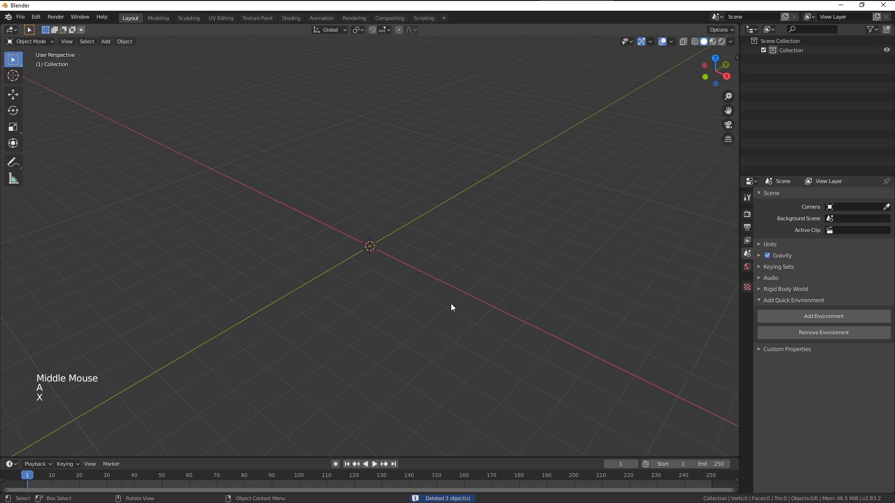
key("n")
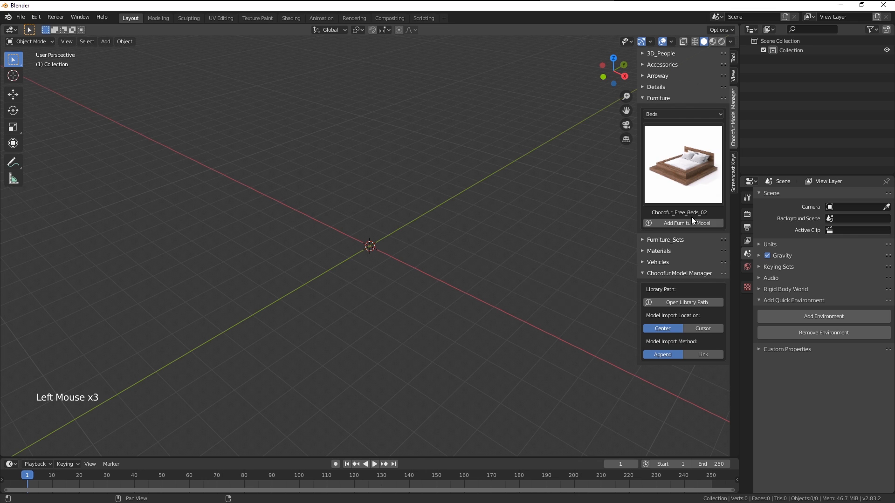
left_click(682, 223)
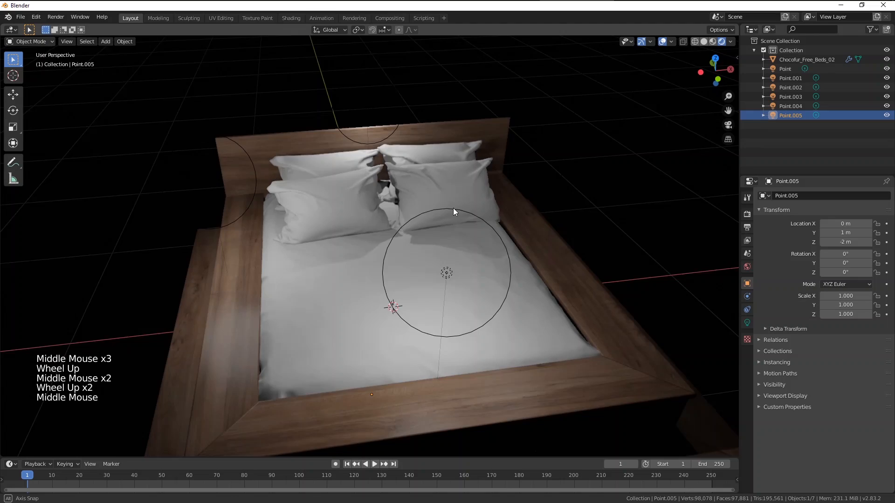
Step: Separate the bed's sheet mesh into its own object, Chocofur_Free_Beds_02.001
left_click_drag(454, 212, 389, 215)
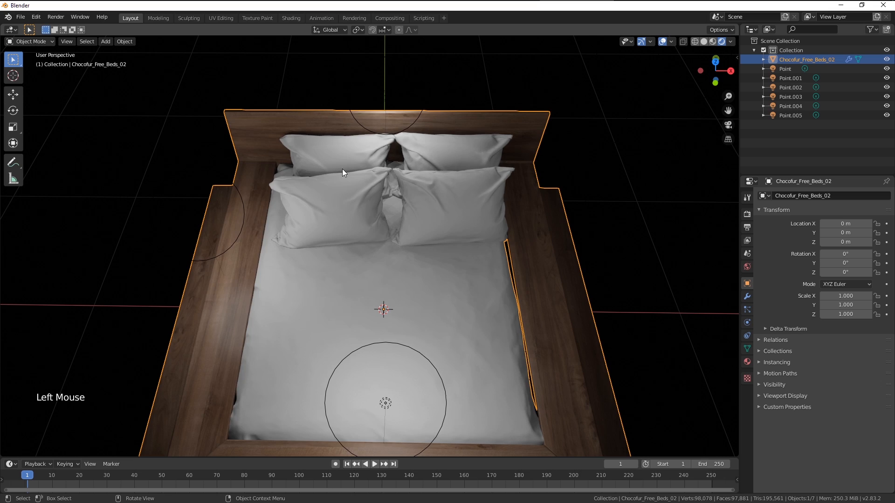
key("Tab")
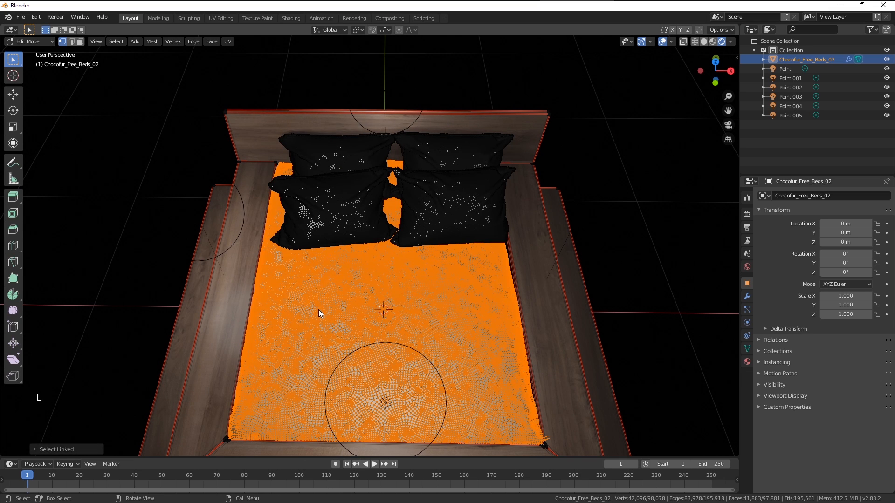
key("p")
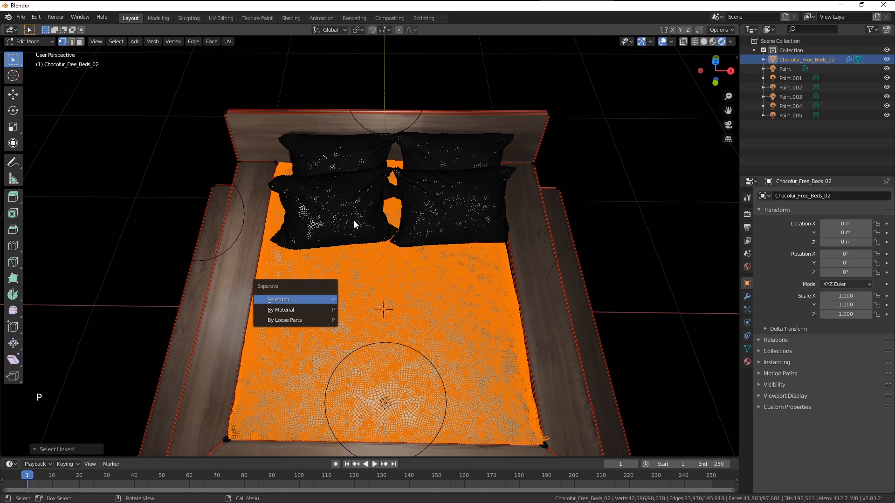
left_click(278, 300)
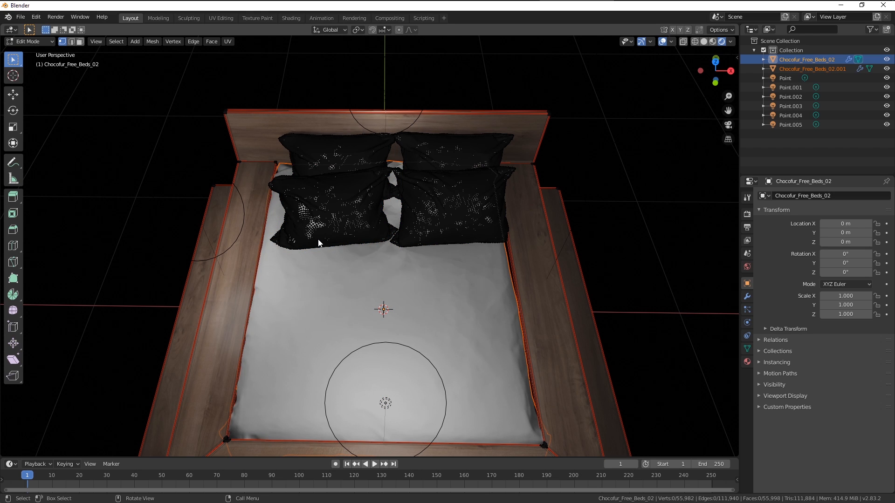
key("Tab")
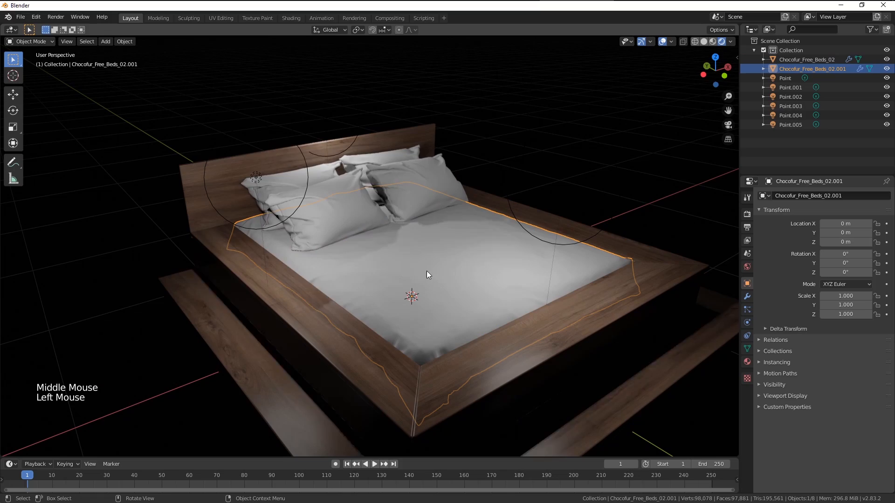
key("z")
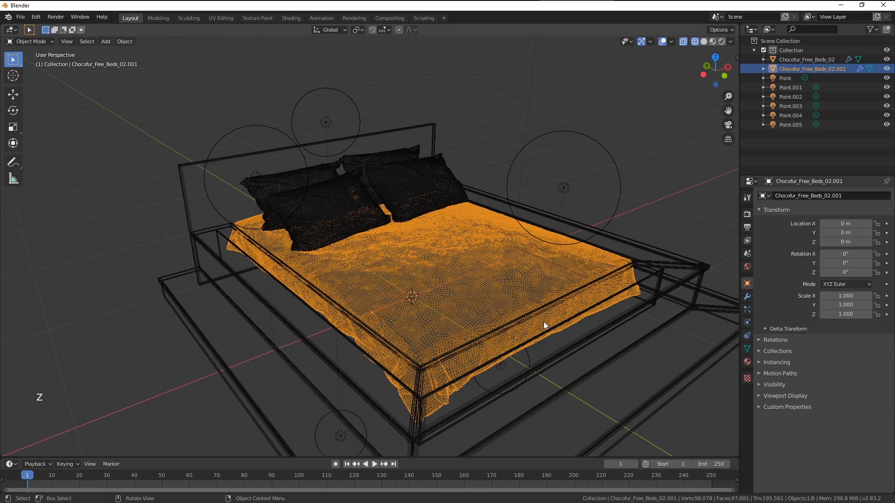
left_click_drag(542, 325, 382, 285)
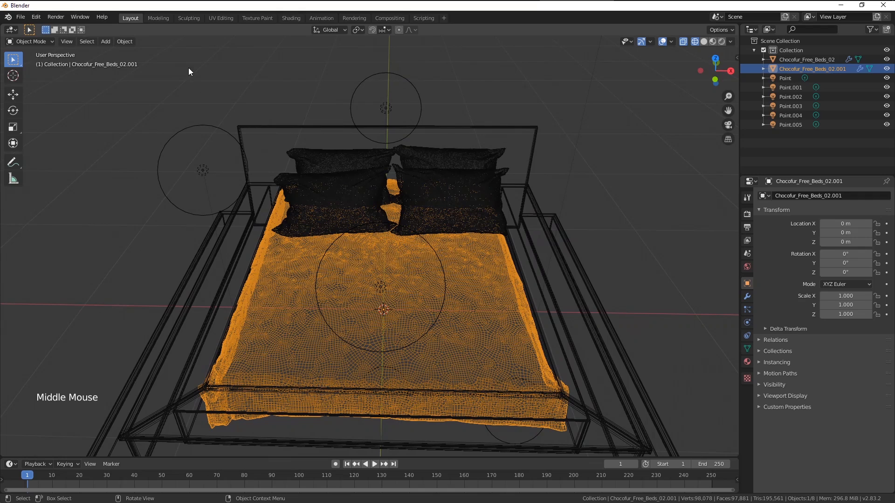
mouse_move(188, 18)
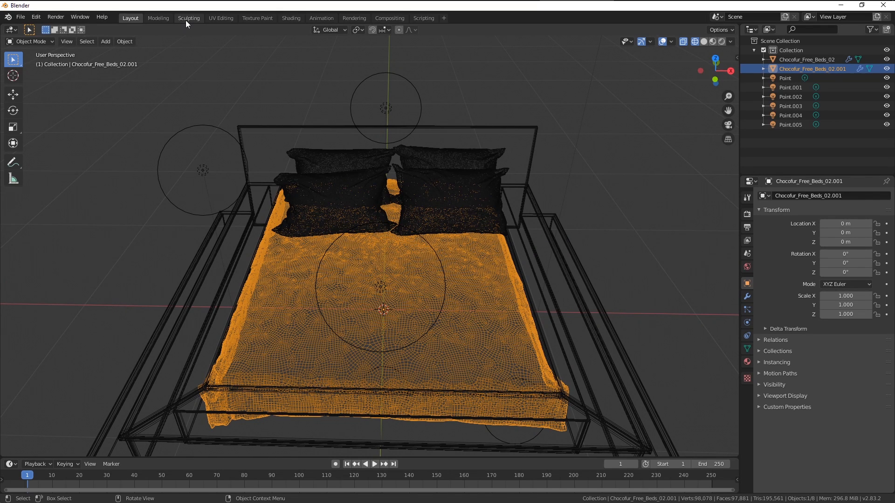
Step: Switch to the Sculpting workspace with the separated sheet in Sculpt Mode
left_click(187, 18)
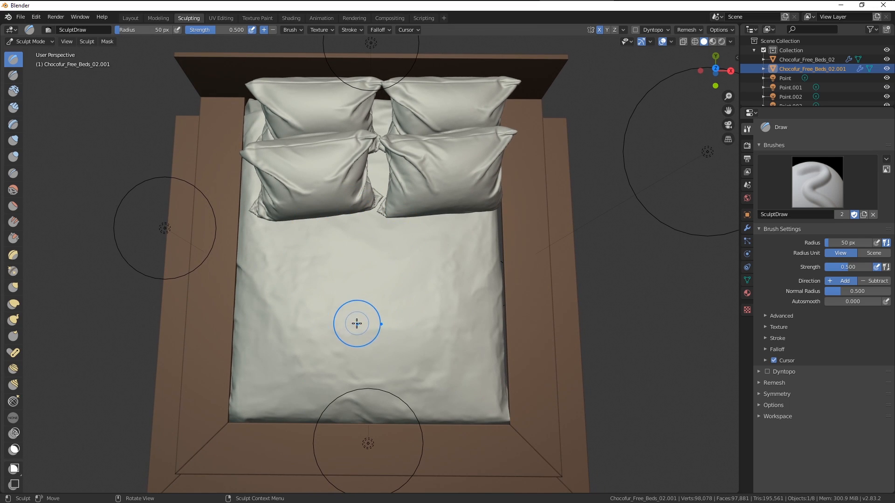
mouse_move(391, 240)
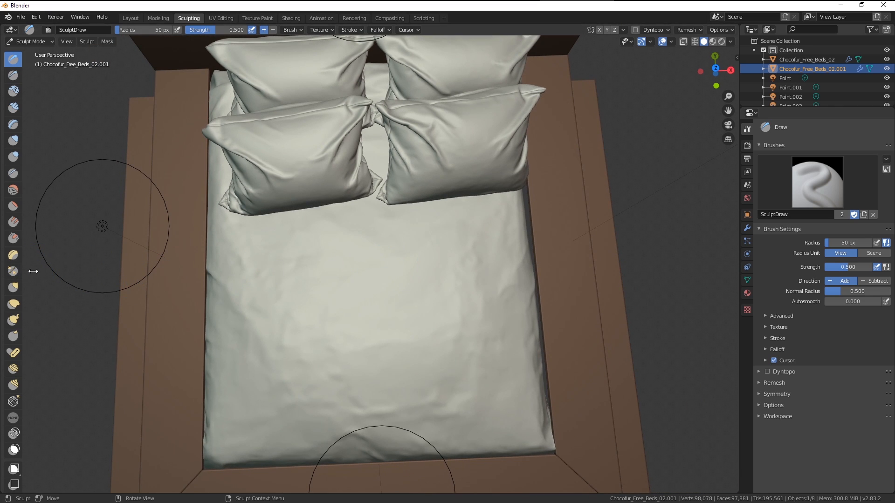
Step: Select the Cloth brush and paint wrinkle strokes across the lower, centre and sides of the mattress
left_click(12, 59)
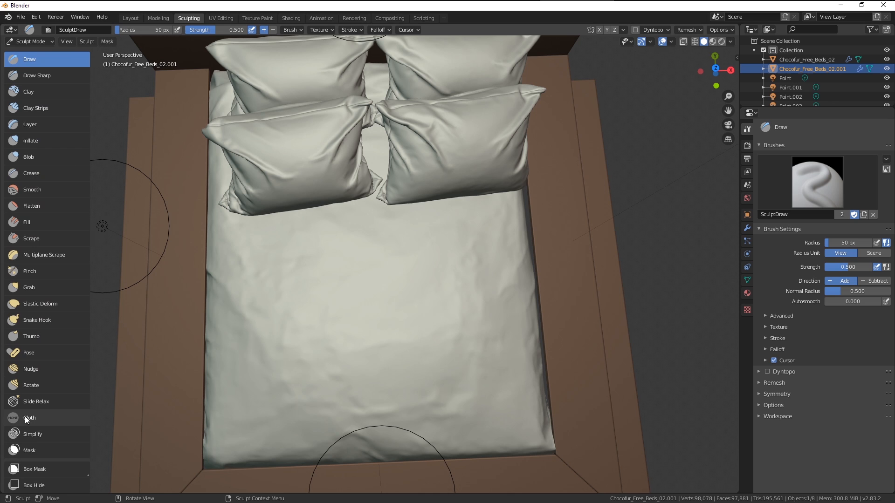
left_click(29, 418)
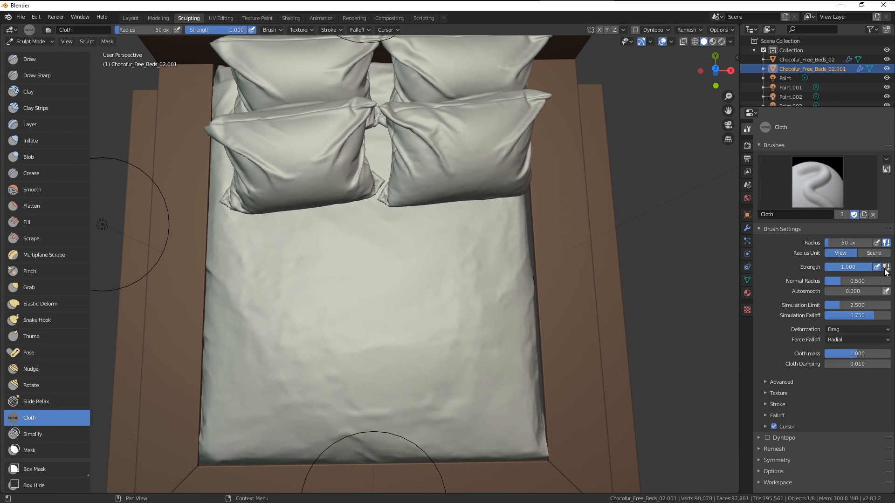
mouse_move(292, 363)
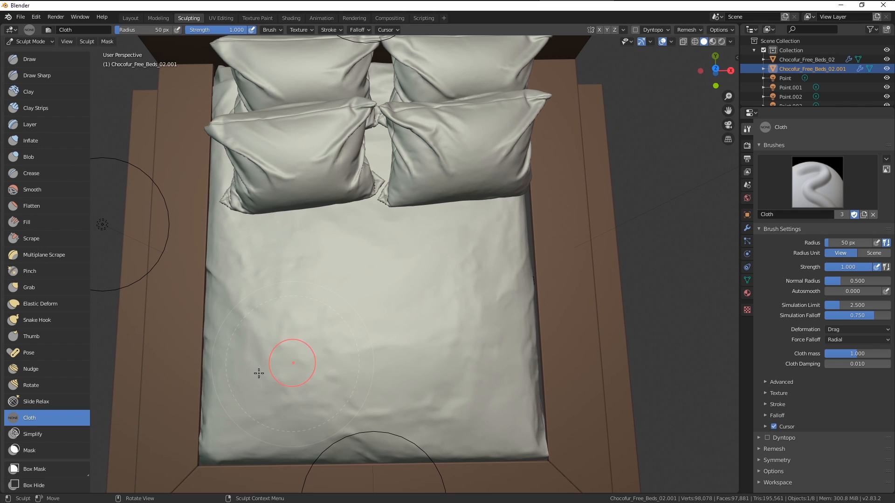
left_click_drag(292, 362, 307, 399)
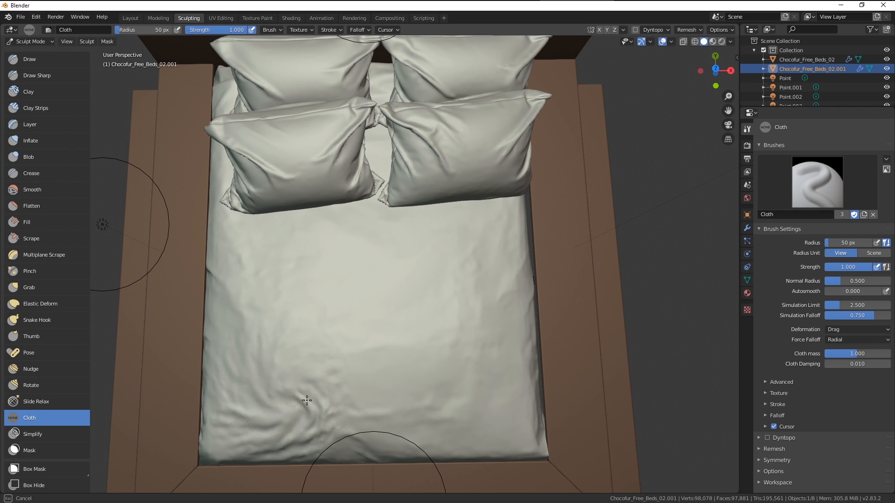
left_click_drag(307, 399, 379, 391)
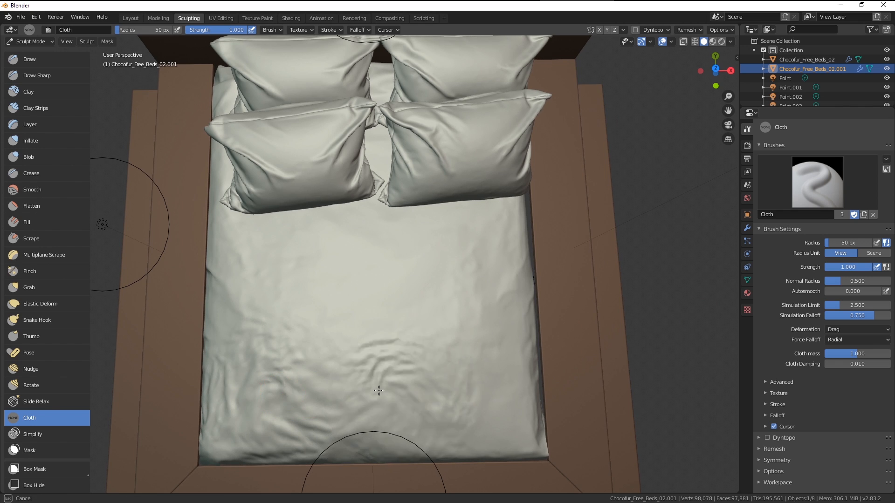
left_click_drag(379, 391, 473, 399)
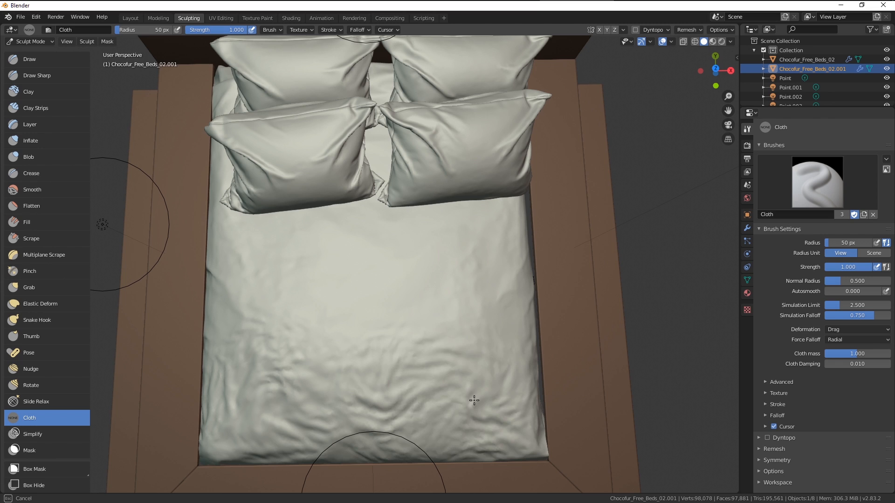
left_click_drag(473, 399, 356, 271)
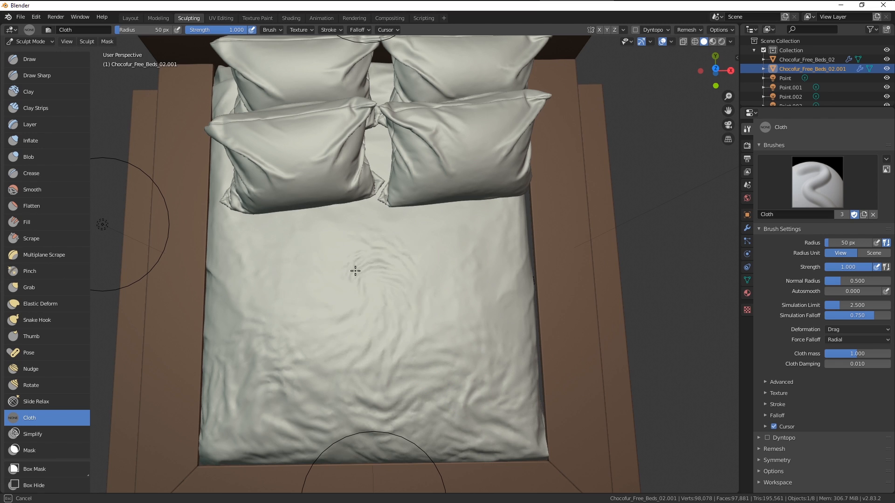
left_click_drag(355, 271, 260, 264)
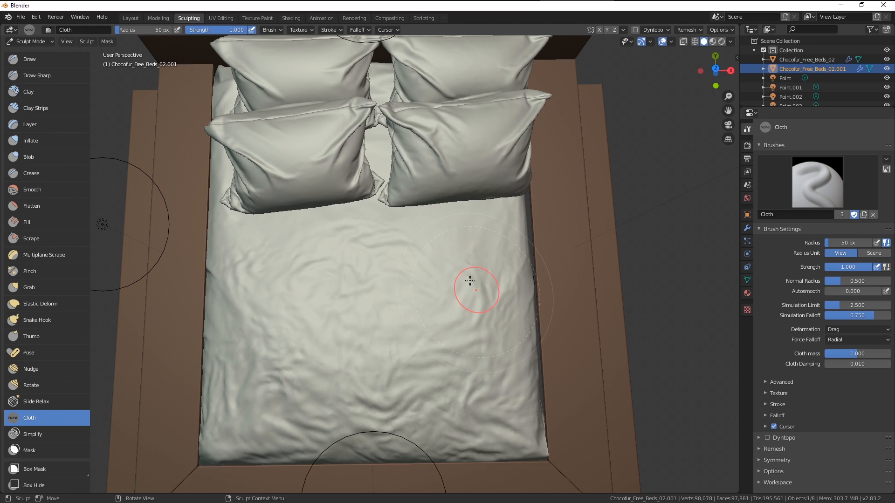
left_click_drag(467, 285, 471, 313)
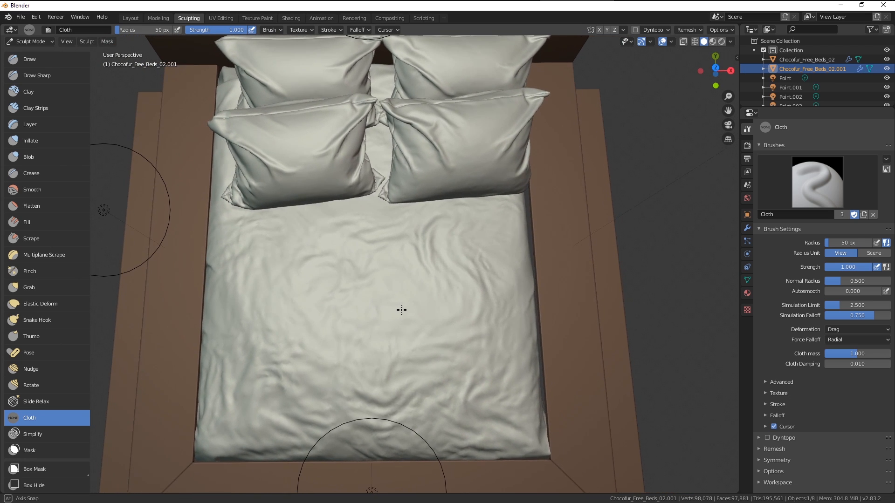
Step: Set the Cloth brush to Inflate with 66 px radius and puff up the mattress centre
left_click(856, 330)
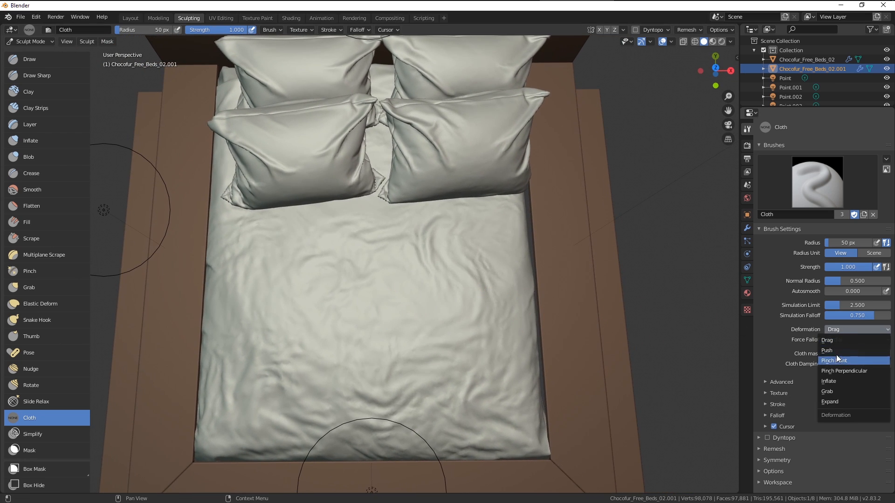
left_click(829, 382)
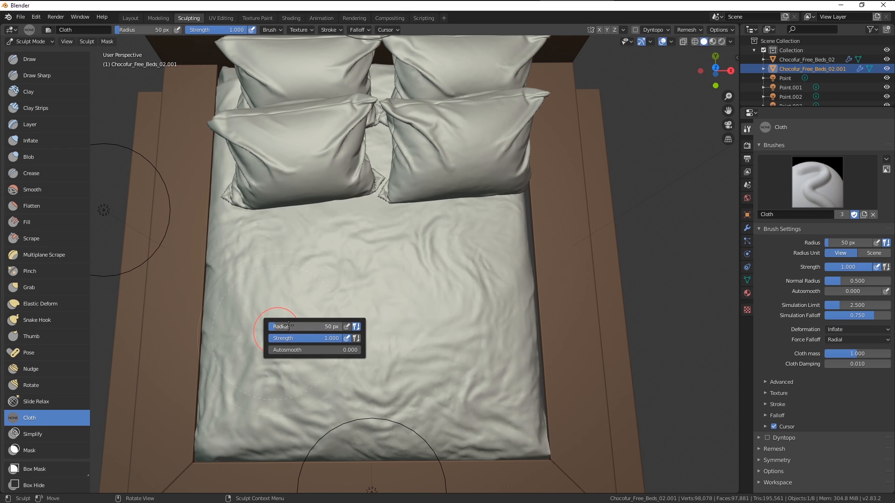
left_click_drag(279, 325, 294, 326)
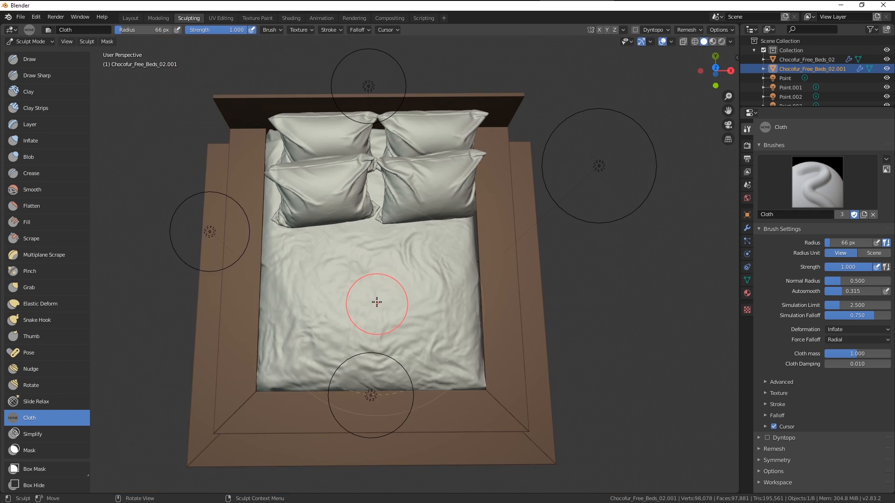
scroll("down", 3)
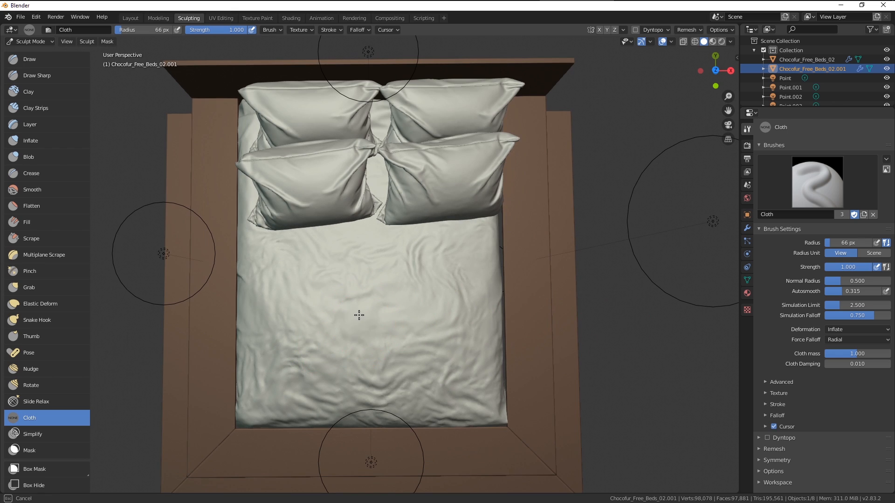
left_click(354, 313)
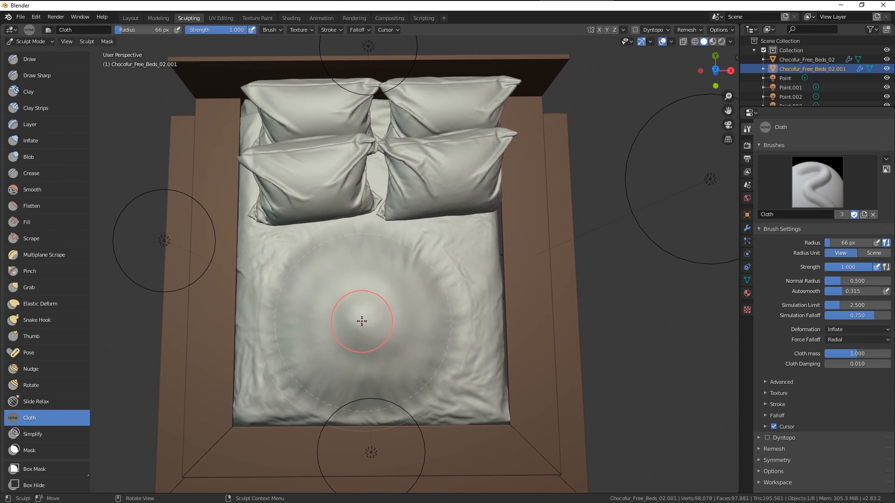
left_click(362, 319)
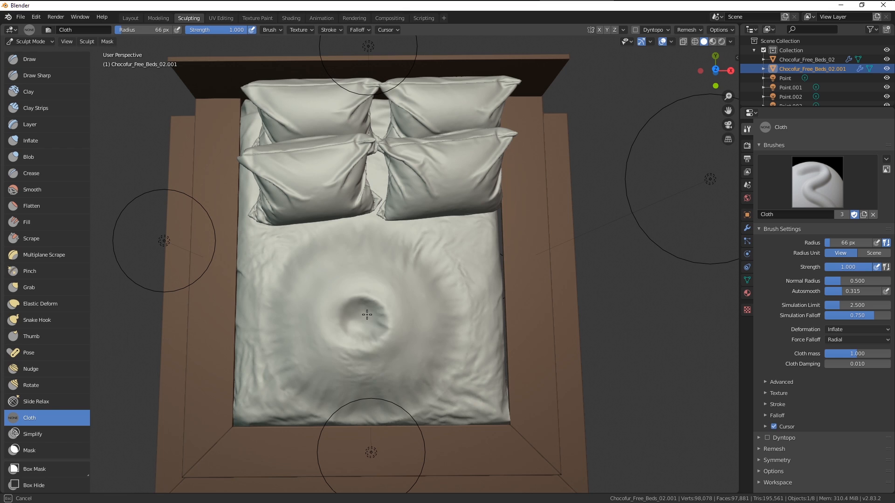
left_click(367, 314)
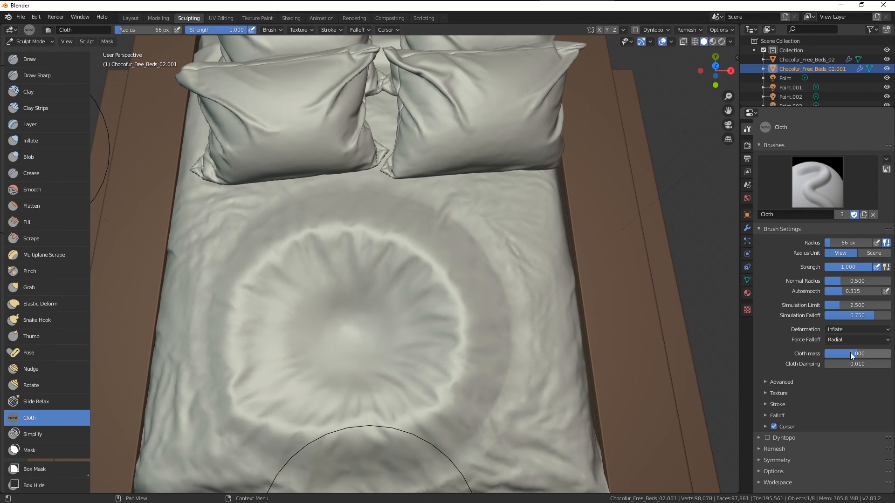
Step: Switch to Grab deformation, drag folds into the bulge, and lower cloth mass to 0.185
left_click(854, 340)
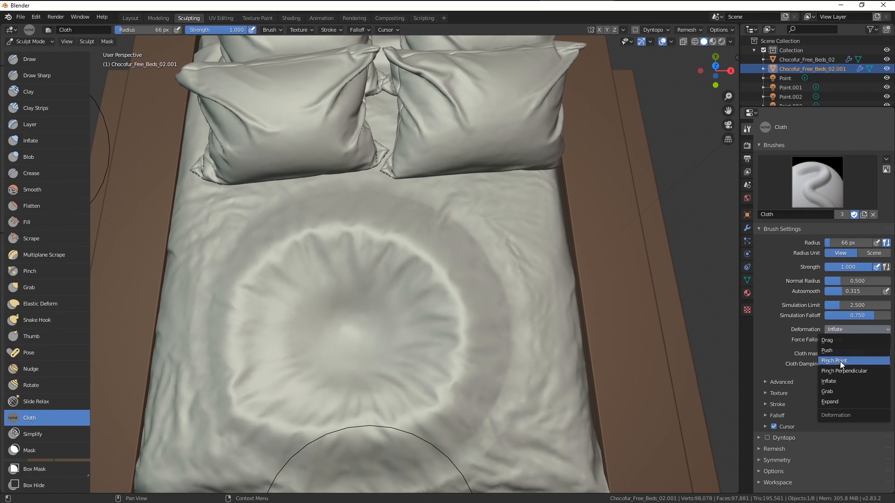
left_click(827, 391)
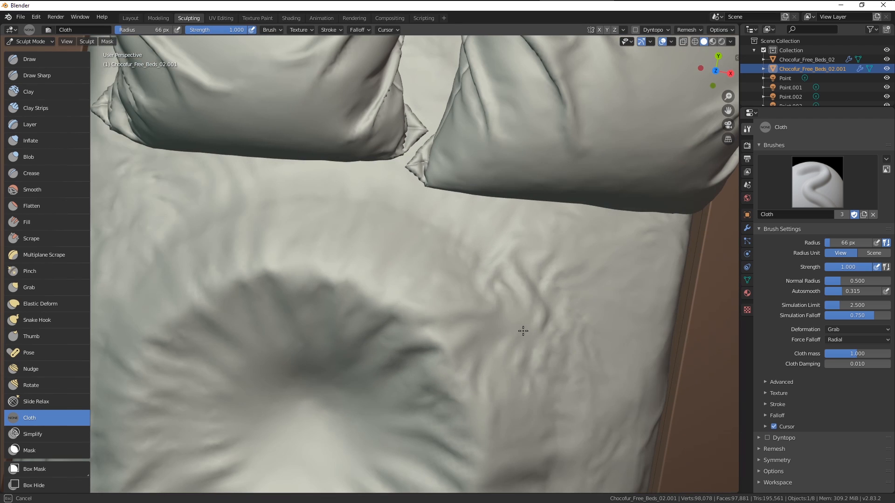
left_click_drag(522, 331, 374, 288)
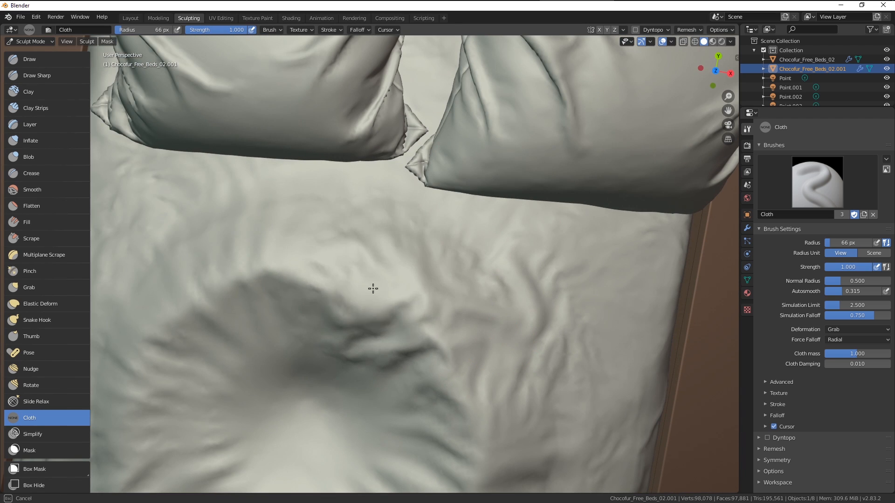
left_click_drag(373, 288, 504, 320)
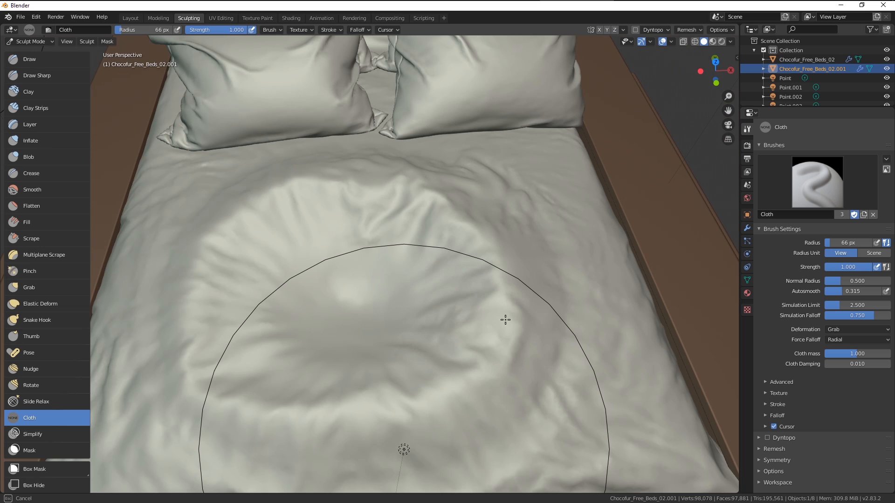
left_click_drag(504, 320, 664, 361)
type("0.185")
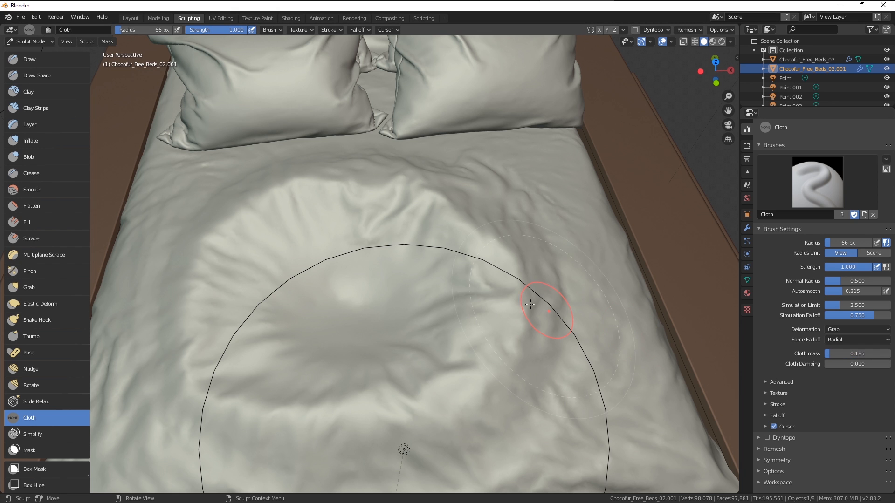
Step: Pull Grab folds across the upper left of the mattress near the pillows
left_click_drag(548, 305, 262, 225)
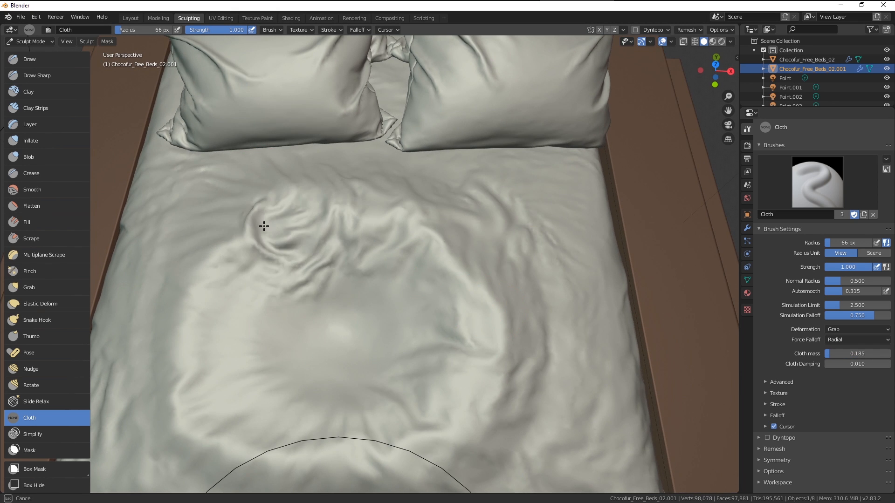
left_click_drag(262, 225, 359, 220)
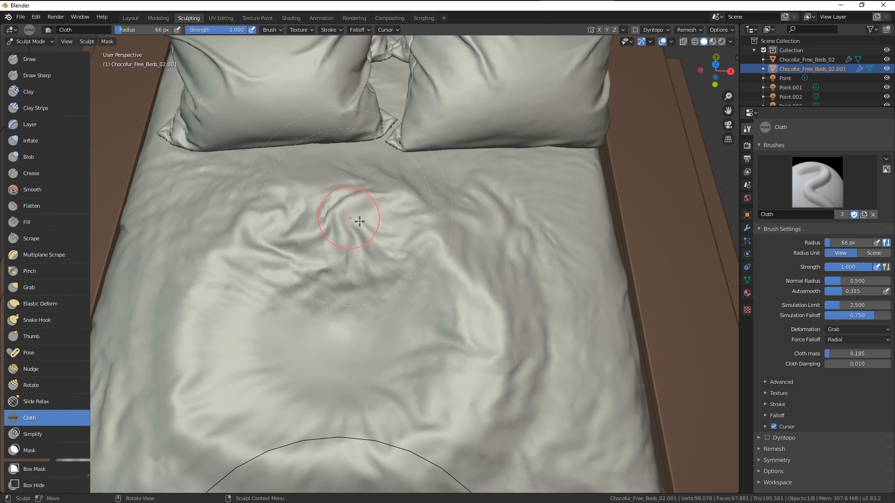
left_click_drag(350, 218, 455, 262)
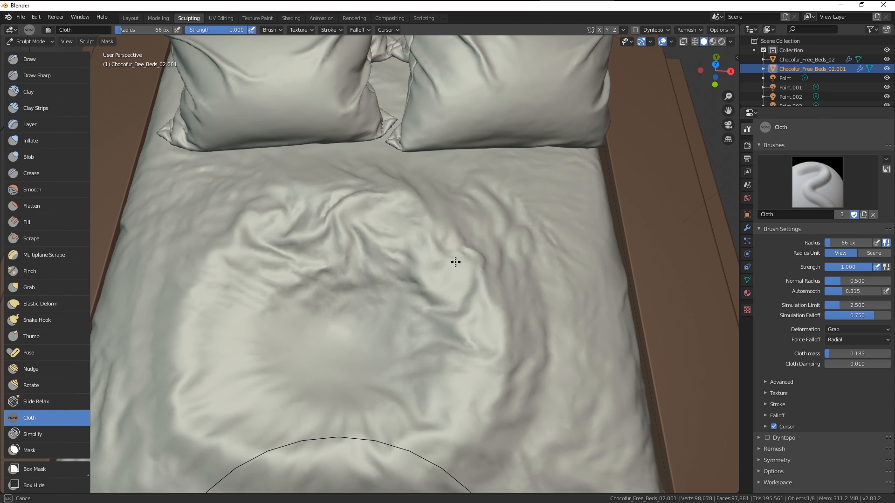
left_click_drag(455, 262, 454, 262)
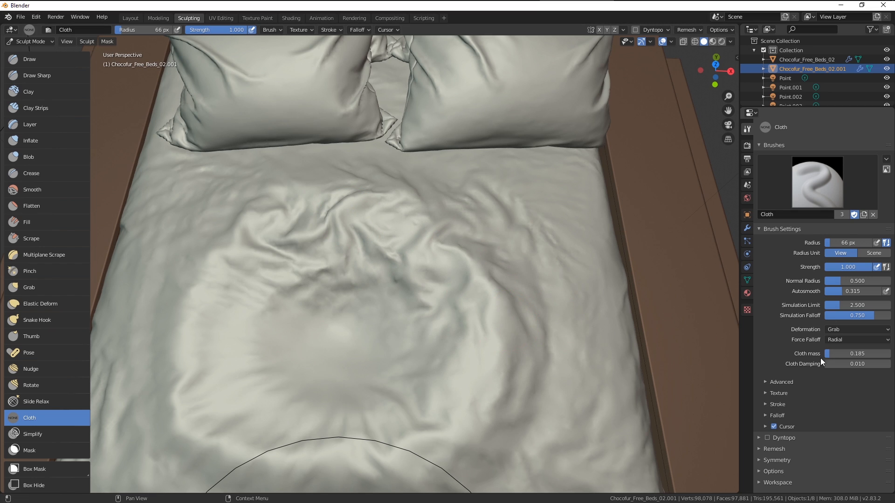
Step: Raise cloth damping to 0.911 and drag swirling folds into the mattress's left side
left_click_drag(833, 364, 867, 364)
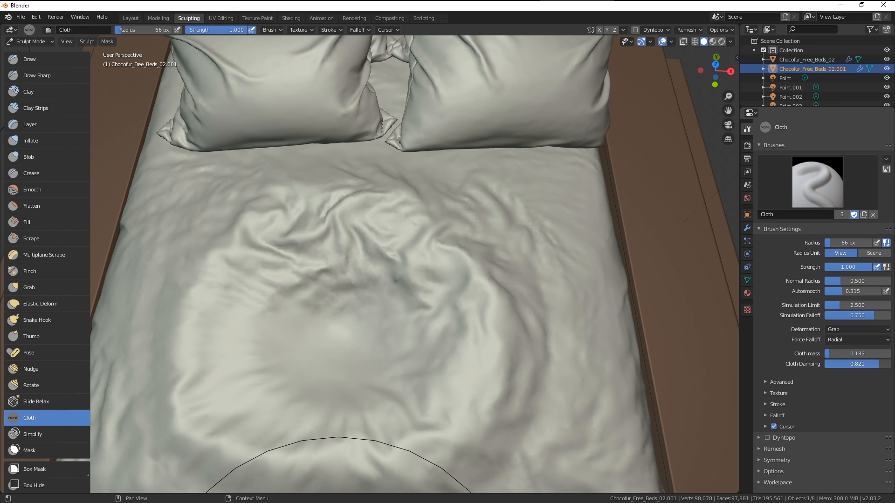
mouse_move(288, 278)
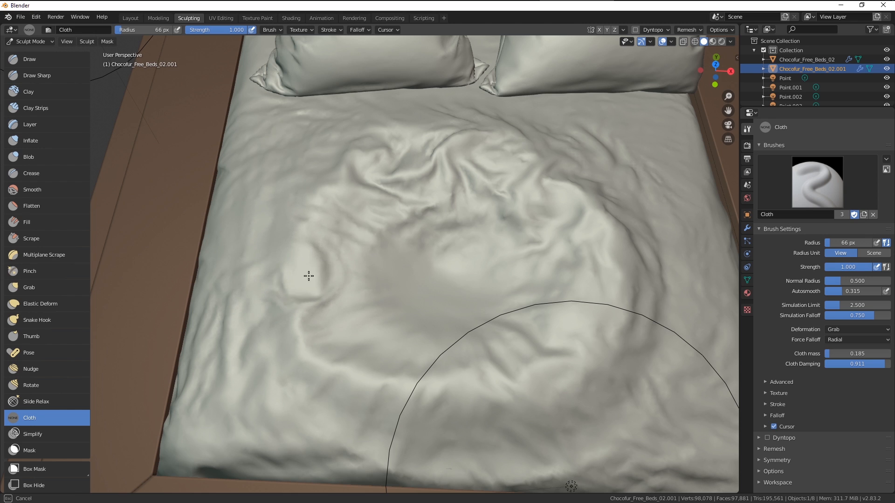
left_click_drag(308, 277, 309, 306)
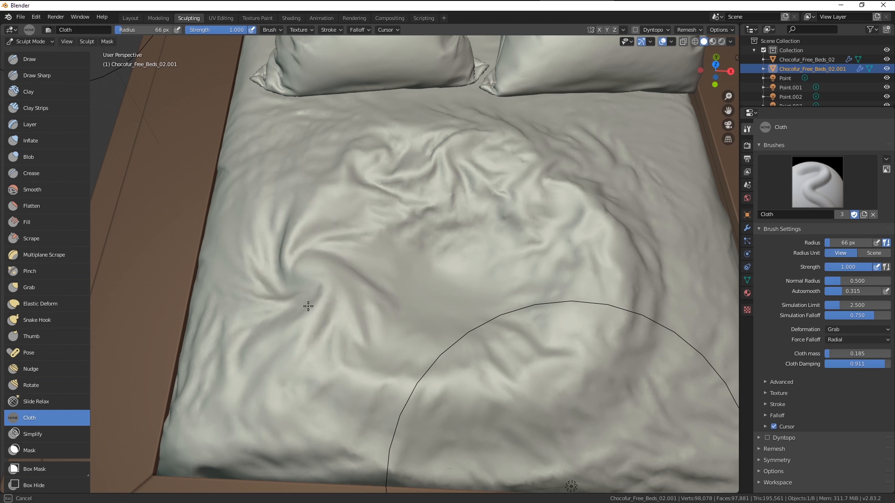
left_click_drag(308, 305, 327, 308)
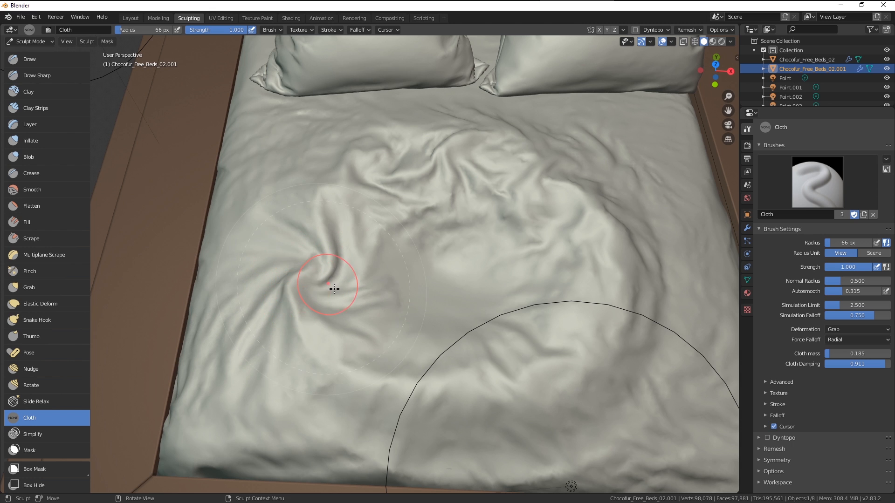
left_click_drag(334, 288, 339, 230)
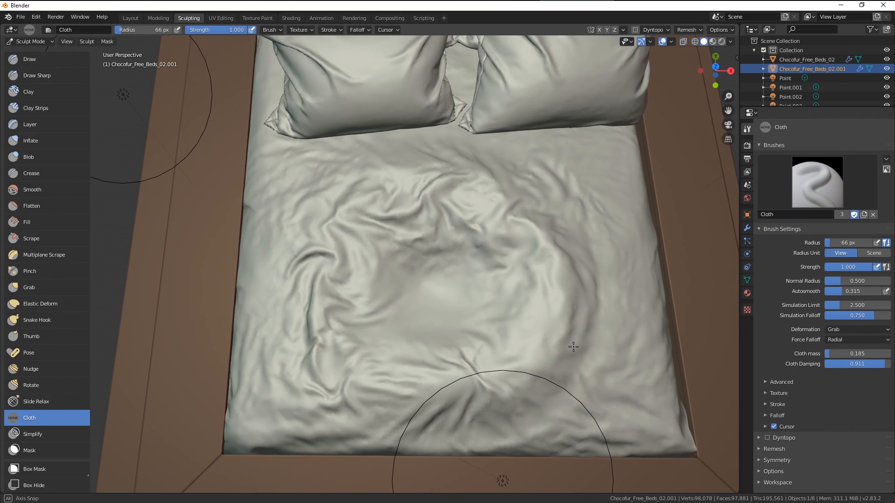
Step: Switch the Cloth brush deformation to Push and push folds into the sheet's middle
left_click(854, 329)
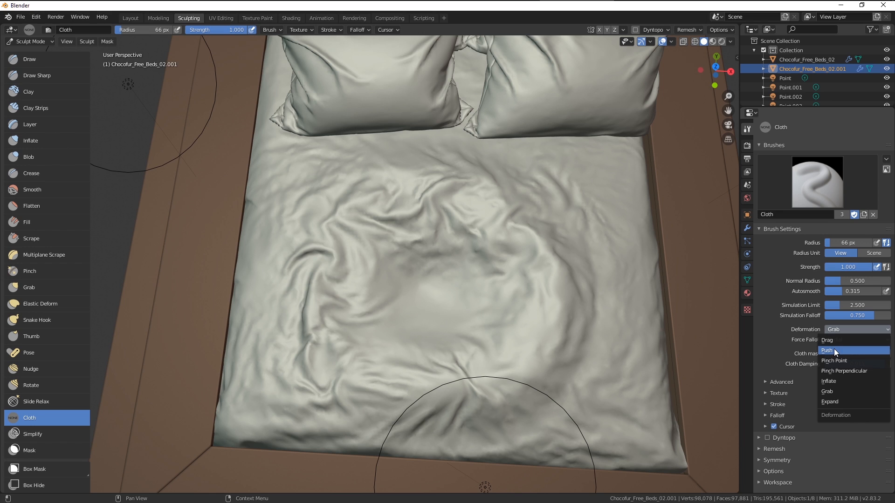
left_click(826, 350)
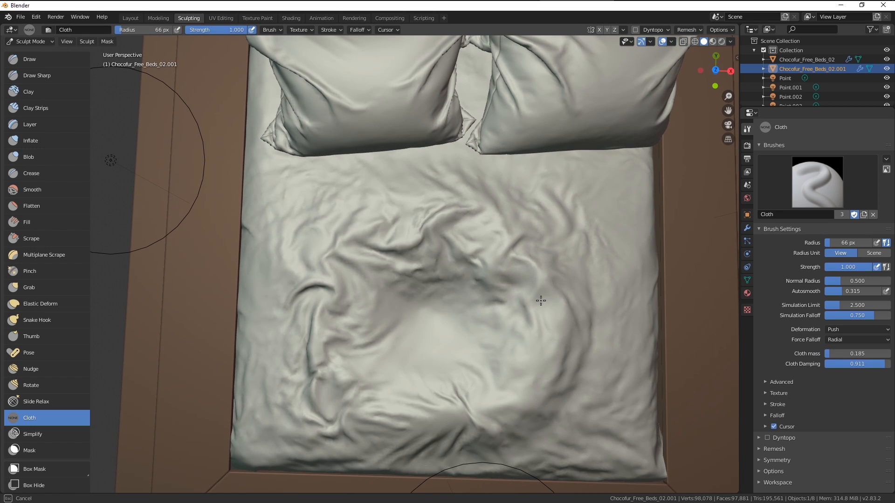
left_click_drag(540, 300, 526, 382)
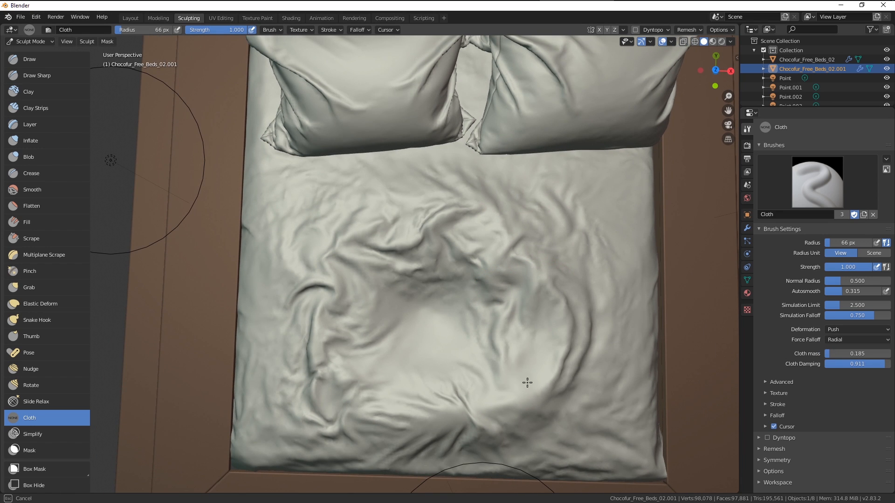
left_click_drag(527, 382, 437, 406)
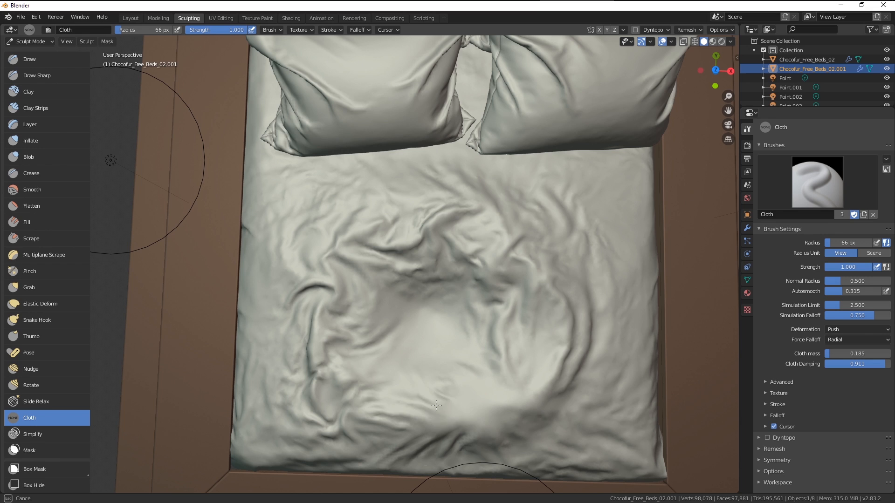
mouse_move(544, 302)
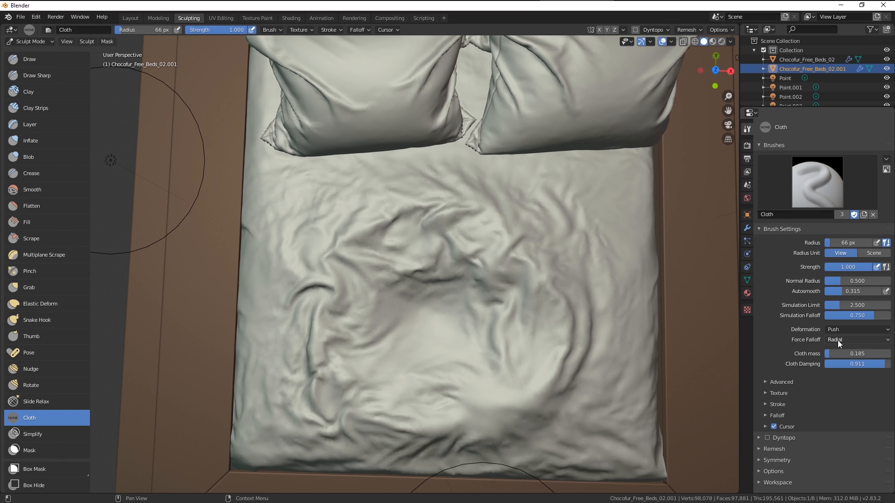
Step: Set Force Falloff to Plane and push folds into the mattress's right side, top and centre
left_click(856, 340)
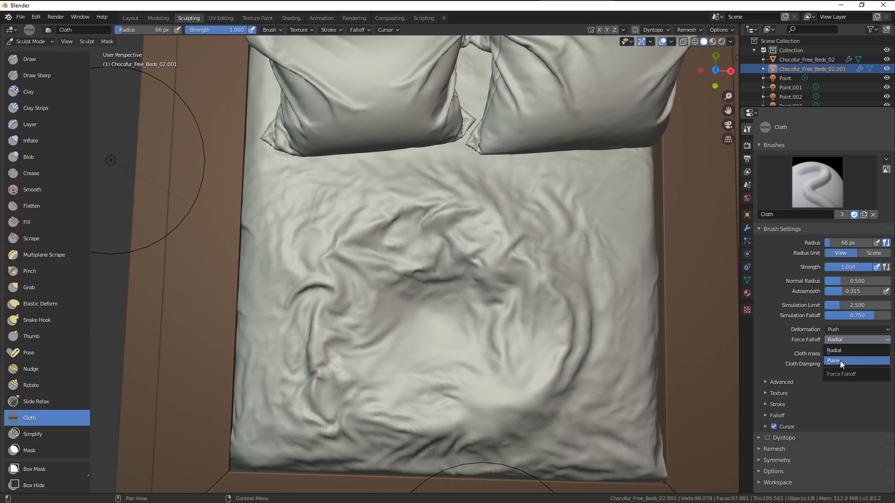
left_click(838, 361)
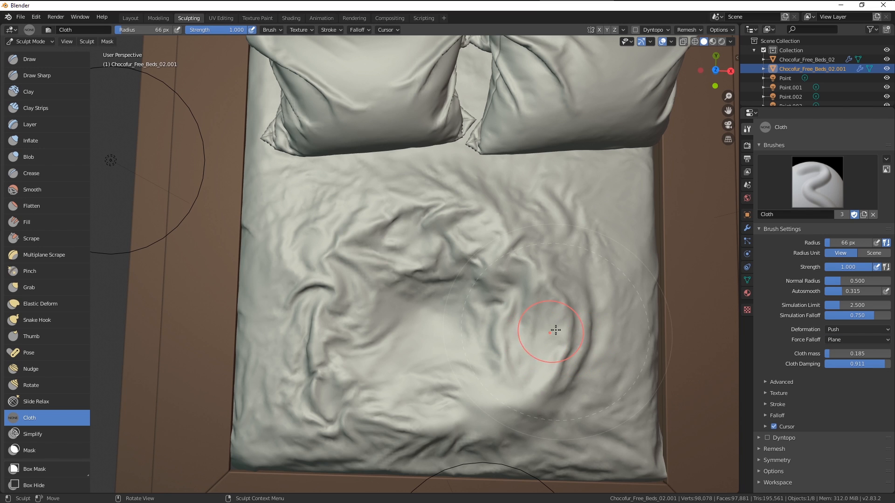
left_click_drag(551, 331, 573, 348)
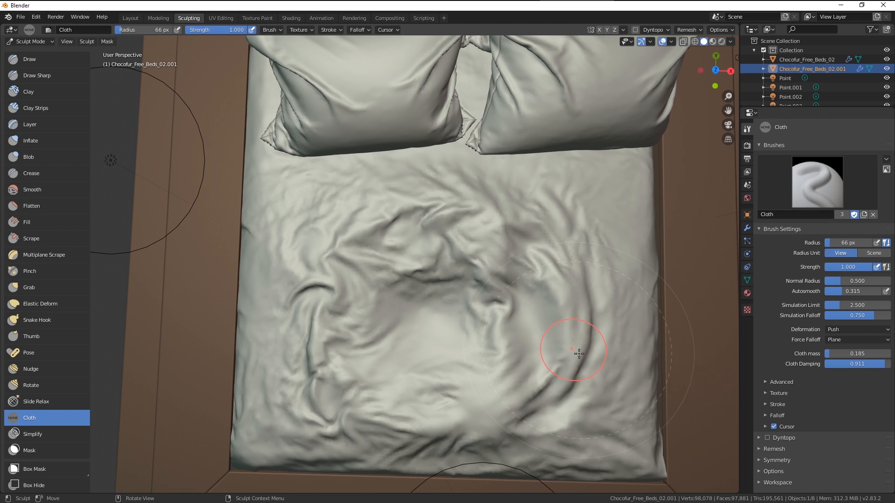
left_click_drag(572, 349, 497, 288)
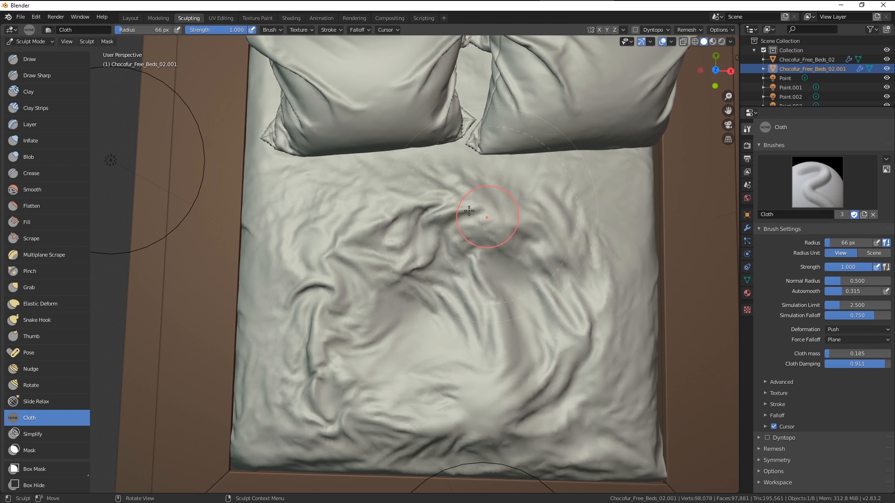
left_click_drag(487, 216, 483, 324)
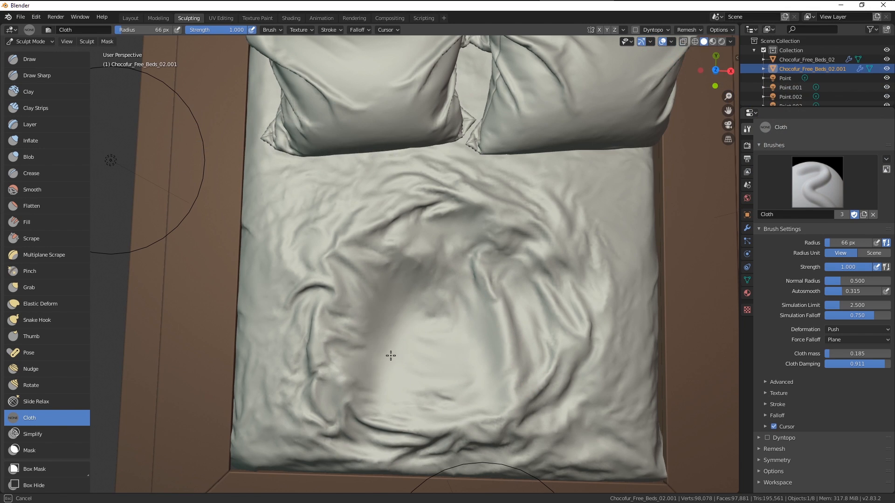
Step: Orbit around the bed to inspect the folds and push a curved fold into the centre
left_click_drag(391, 355, 335, 266)
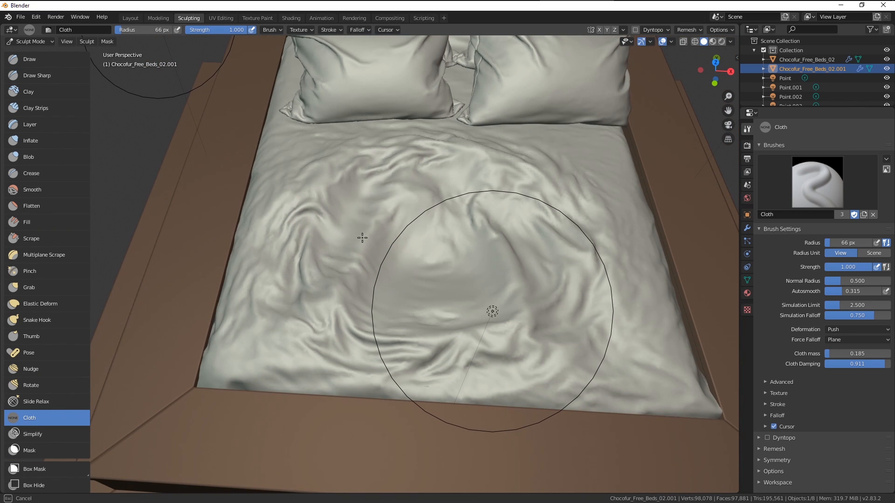
left_click_drag(361, 239, 346, 239)
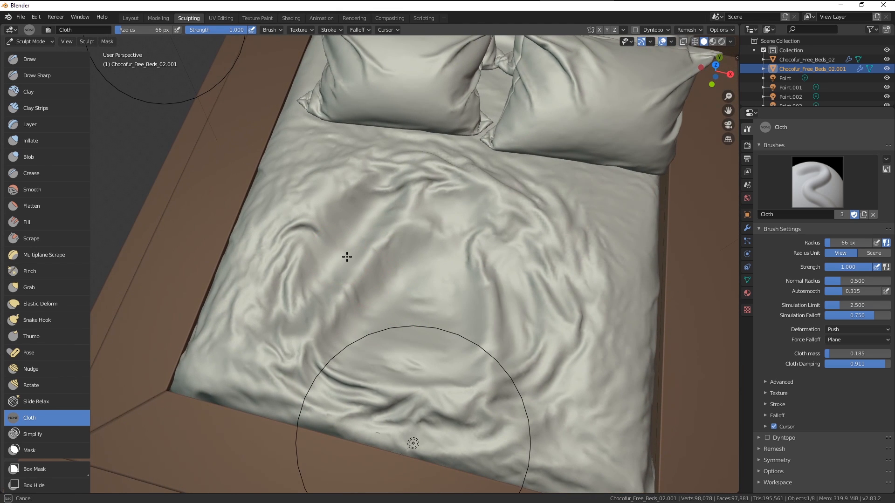
left_click_drag(346, 257, 402, 295)
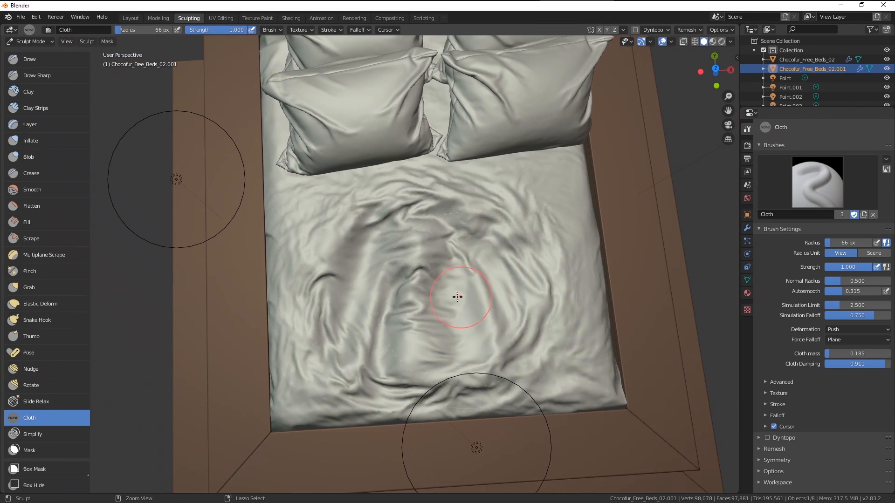
left_click_drag(457, 297, 414, 295)
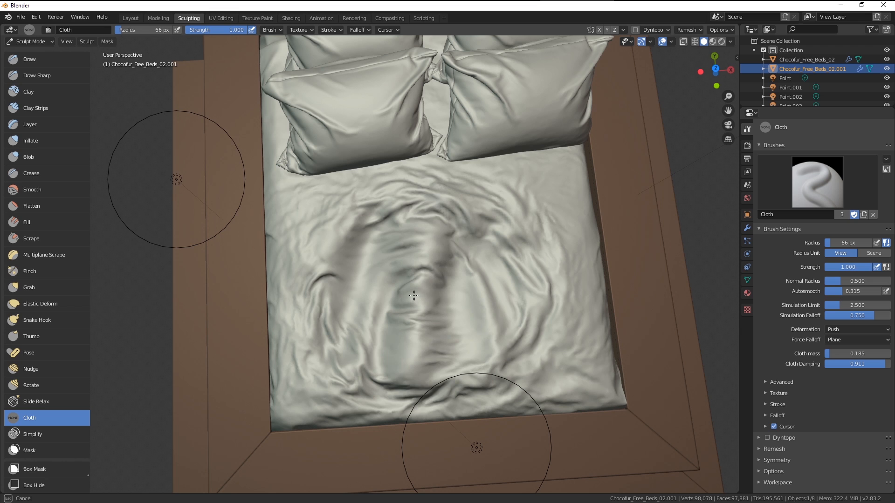
left_click_drag(413, 295, 528, 282)
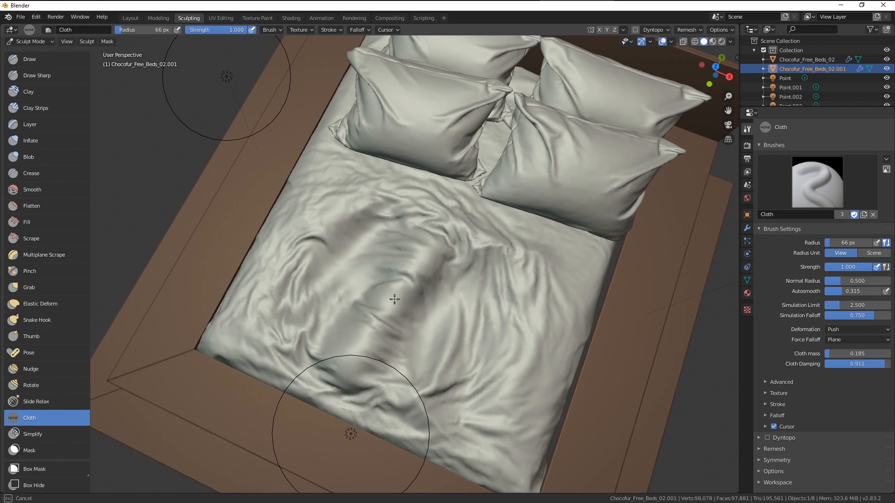
Step: Orbit back to a top-down view of the bed
left_click_drag(393, 300, 425, 264)
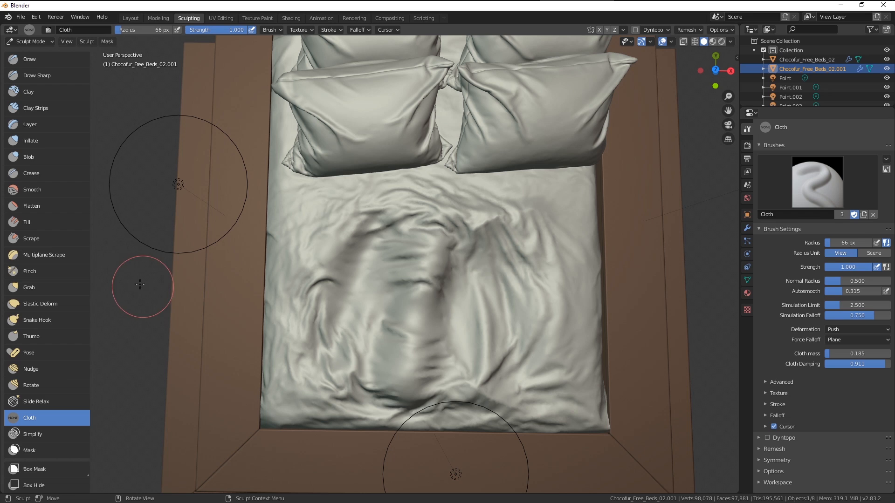
mouse_move(31, 192)
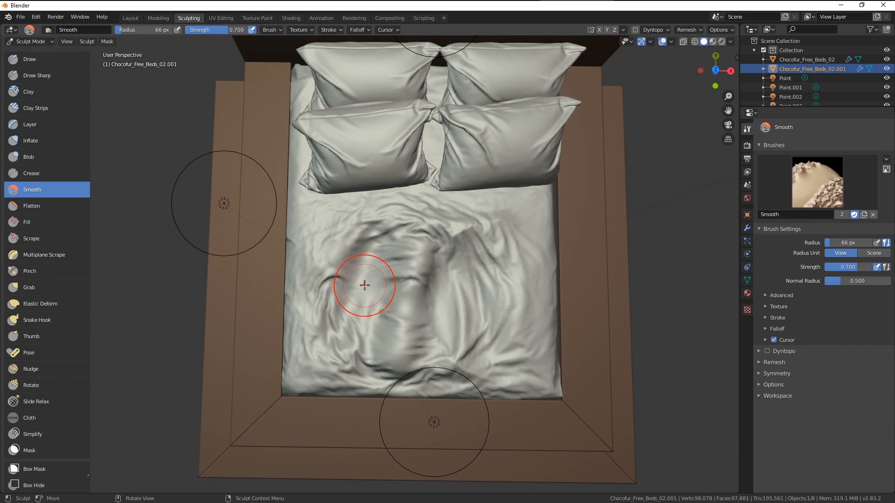
Step: Smooth the left, middle, centre and lower mattress wrinkles, then tilt the view to check
left_click_drag(366, 286, 286, 353)
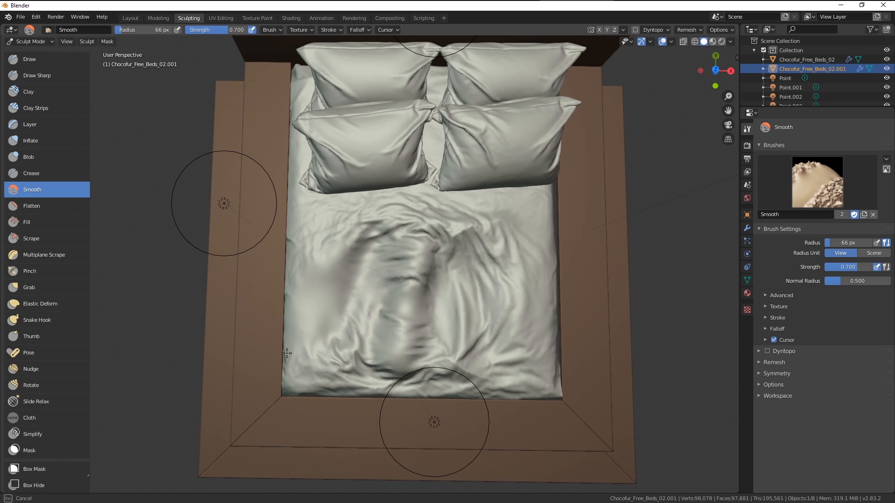
left_click_drag(285, 352, 359, 263)
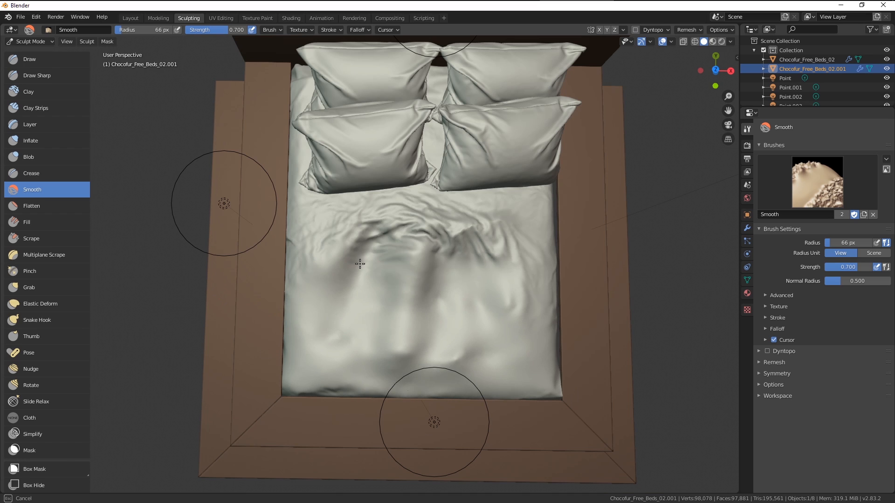
left_click_drag(360, 263, 495, 323)
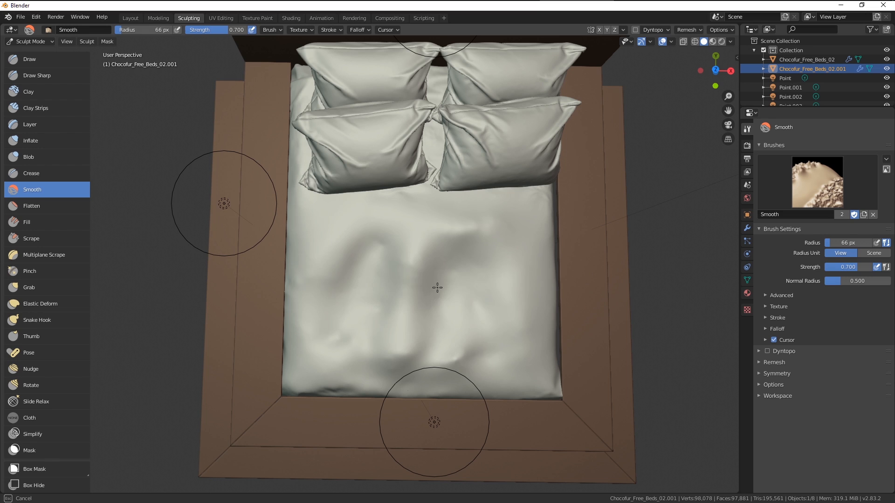
left_click_drag(437, 287, 433, 267)
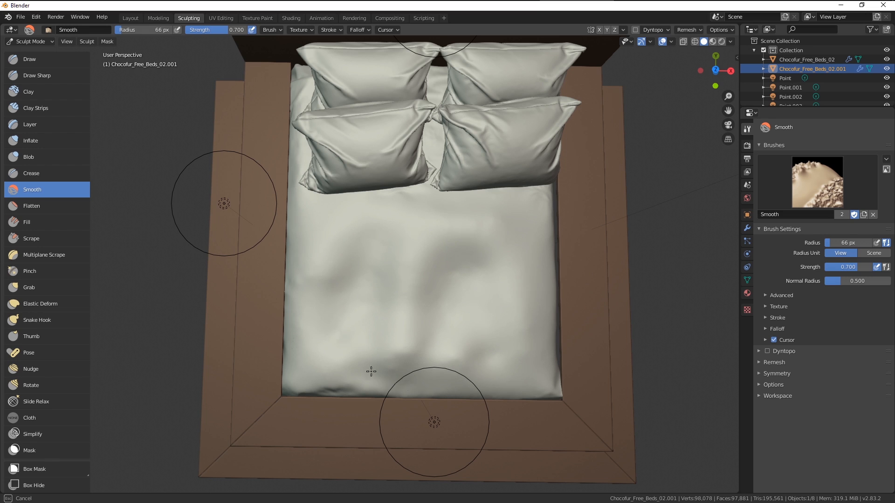
left_click_drag(371, 371, 408, 271)
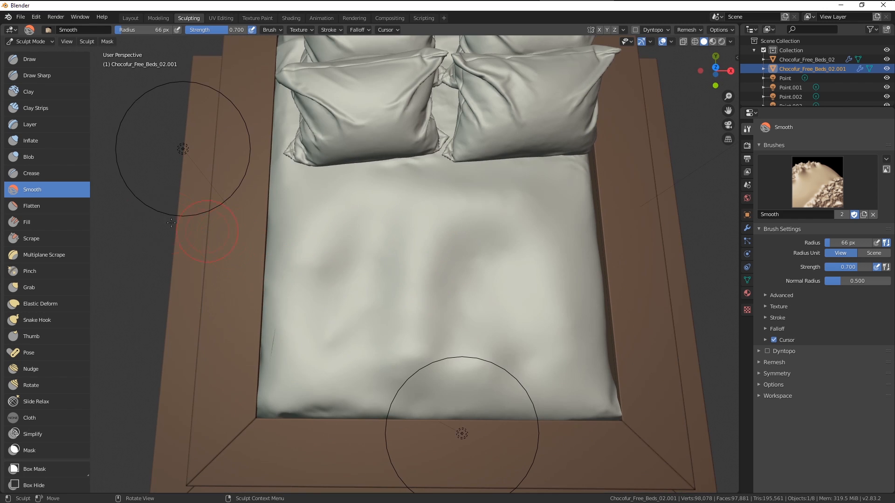
key("Tab")
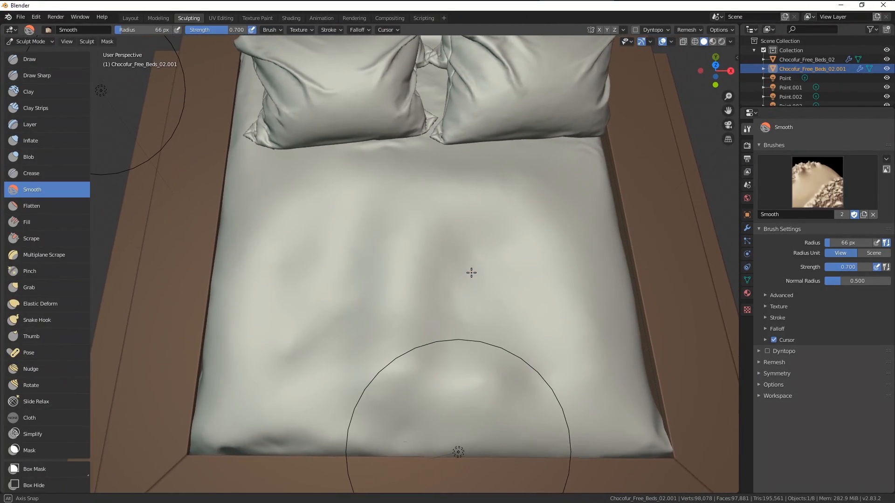
mouse_move(29, 418)
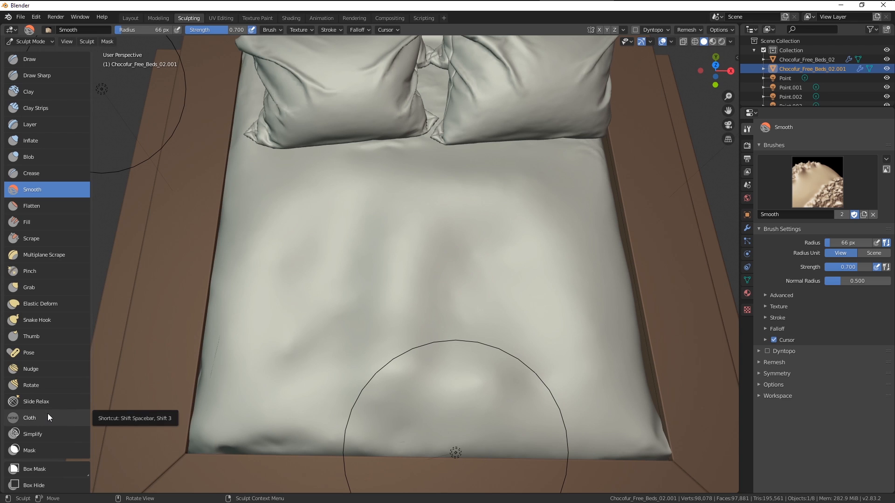
Step: Return to the Cloth brush on Grab, pull wrinkles into the sheet, and choose radial falloff
left_click(29, 417)
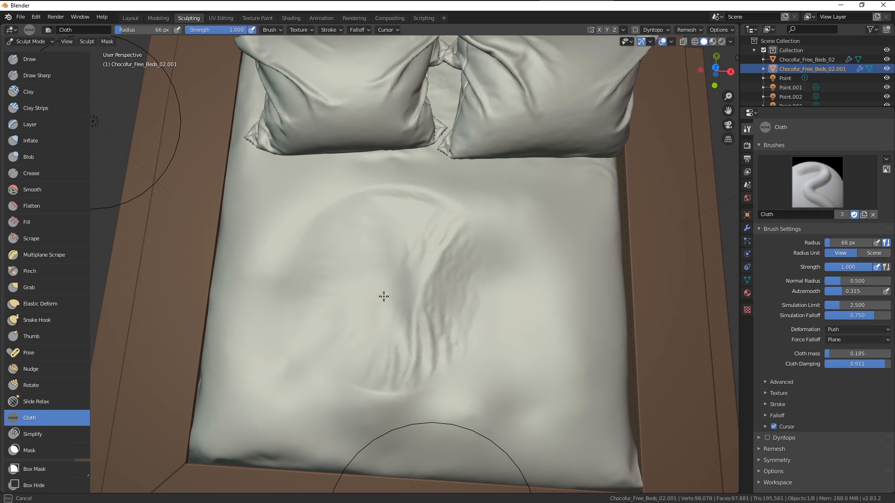
left_click(856, 329)
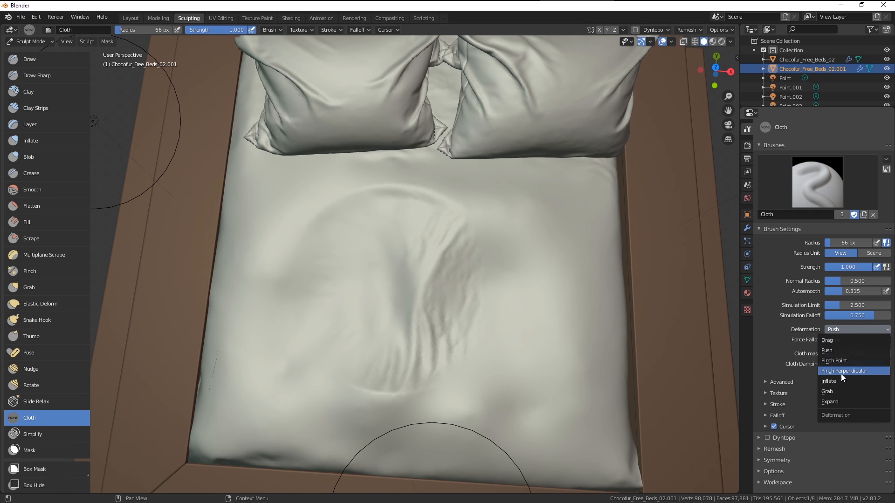
left_click(826, 391)
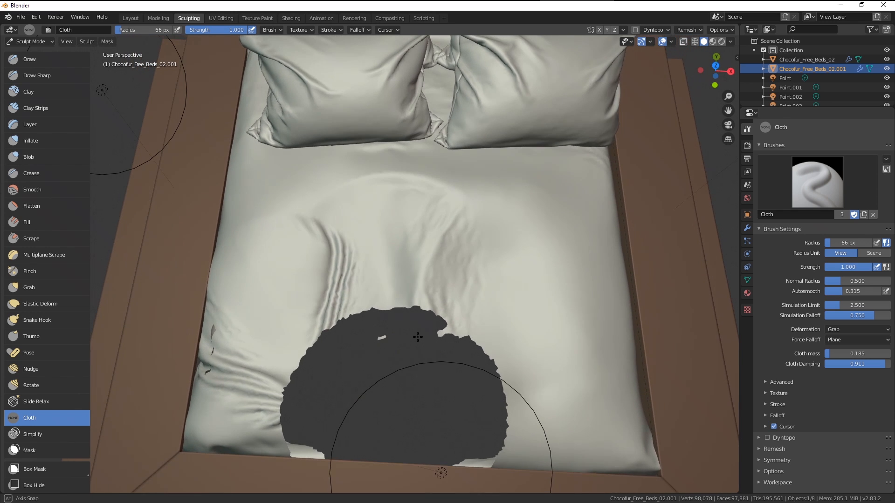
left_click_drag(417, 337, 391, 352)
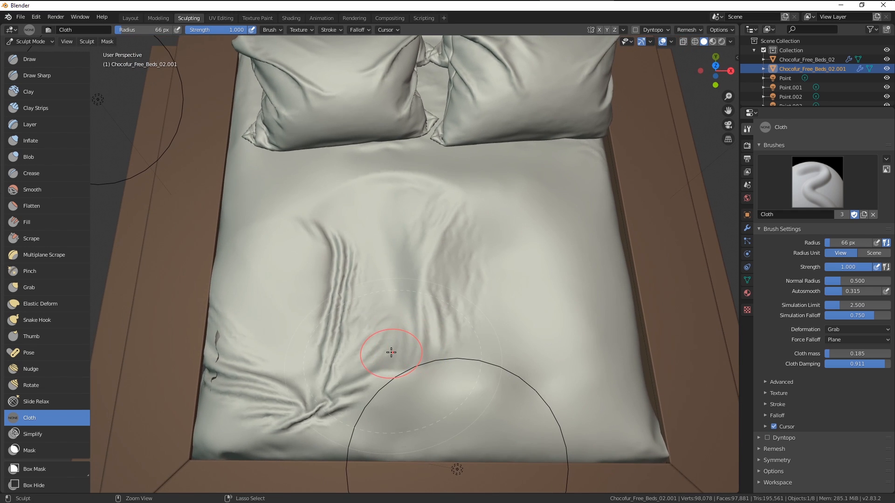
left_click(856, 329)
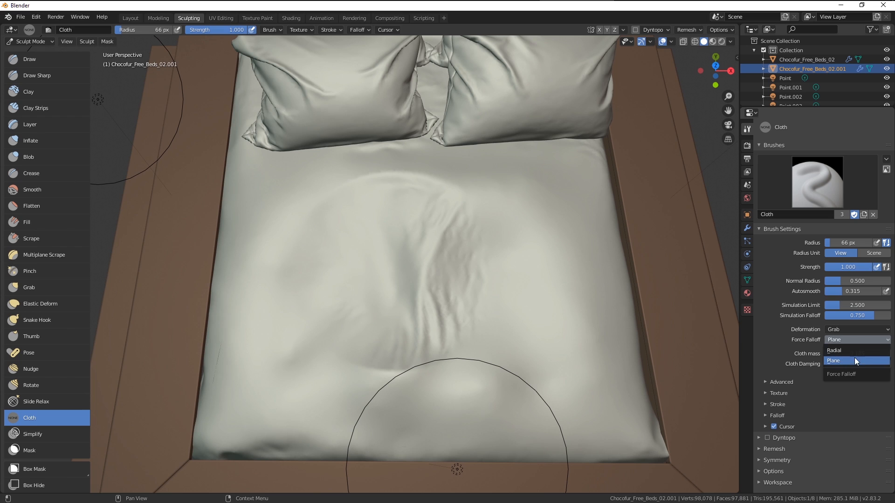
left_click(834, 350)
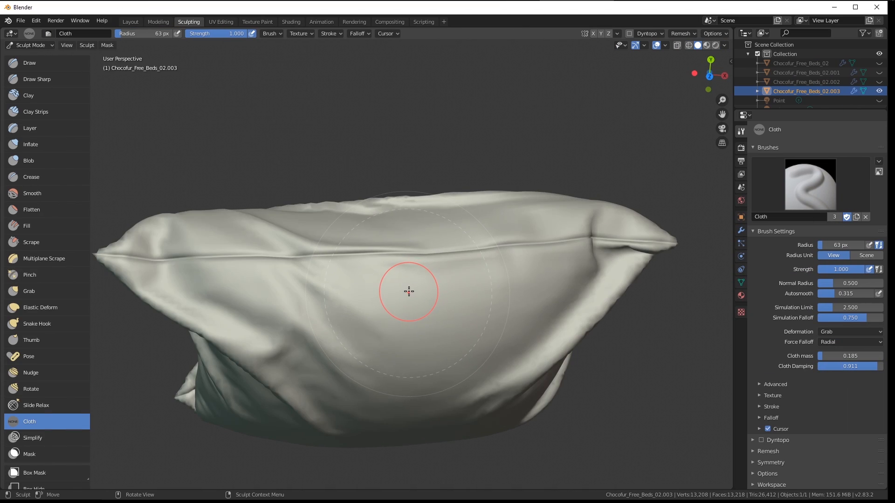
Step: Paint a mask band along the pillow seam, from its left half to its right side
left_click(29, 454)
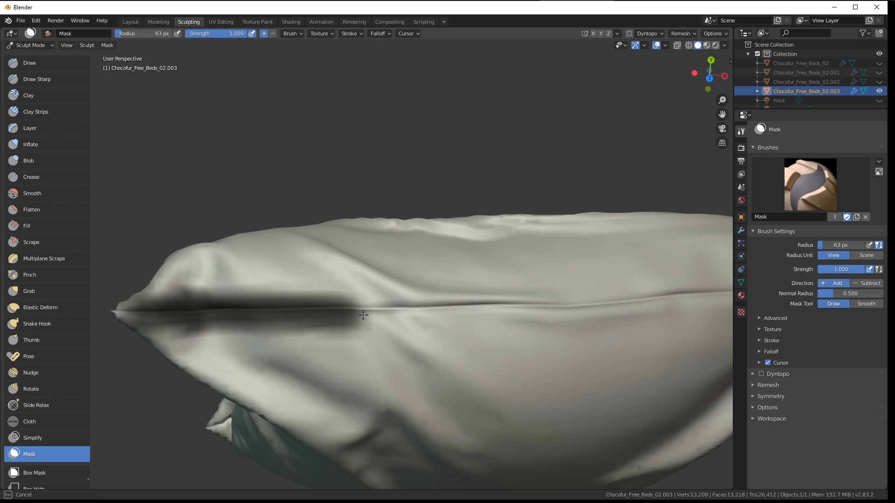
left_click_drag(363, 315, 451, 305)
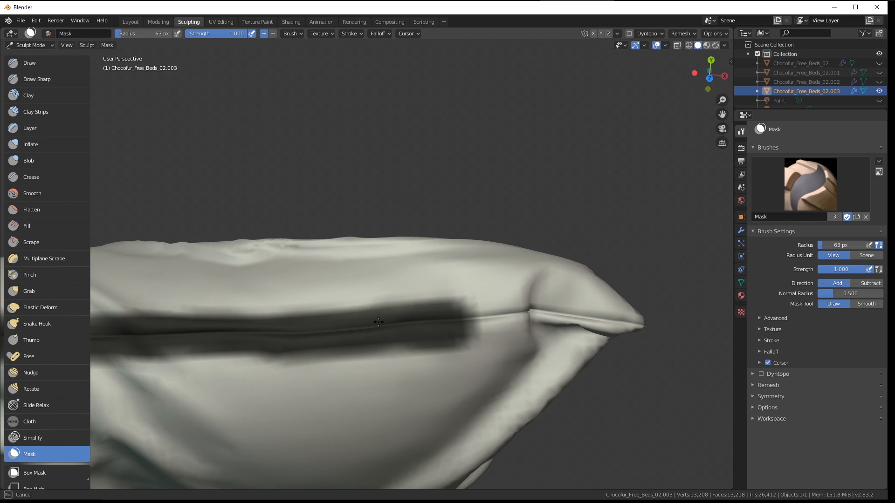
left_click_drag(378, 321, 495, 316)
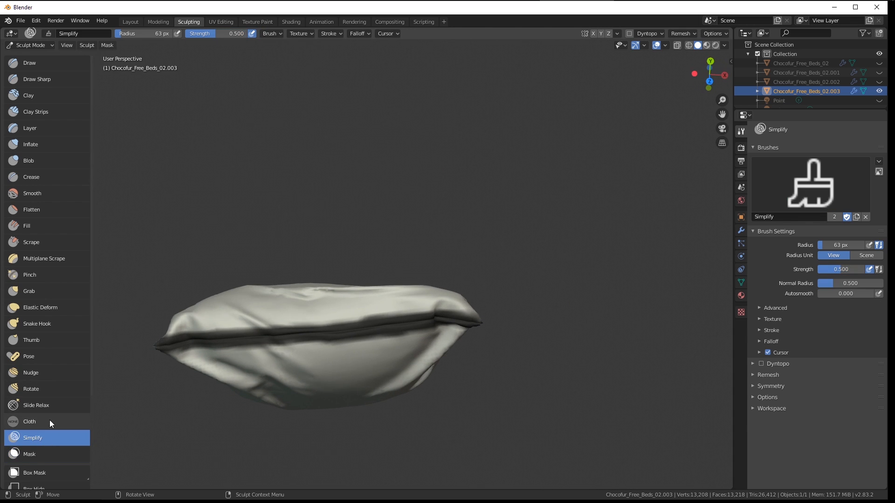
Step: Reselect the Cloth brush with Inflate deformation and orbit to look along the pillow's seam
left_click(29, 421)
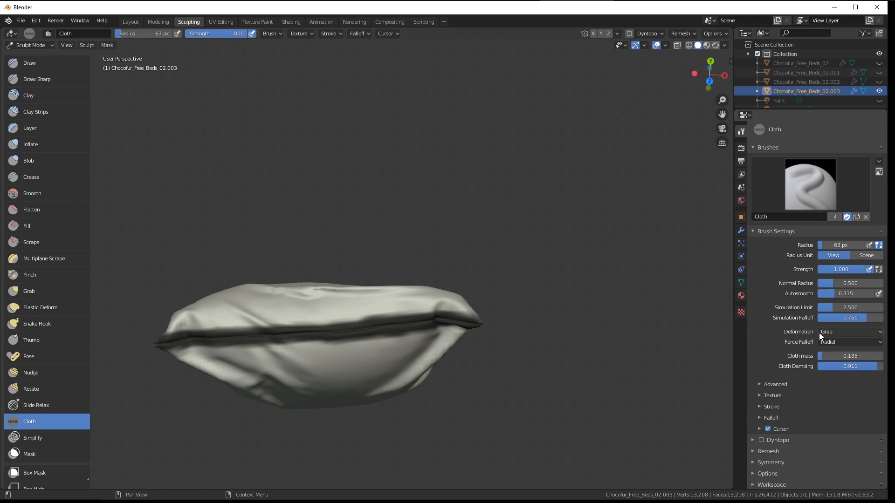
left_click(850, 331)
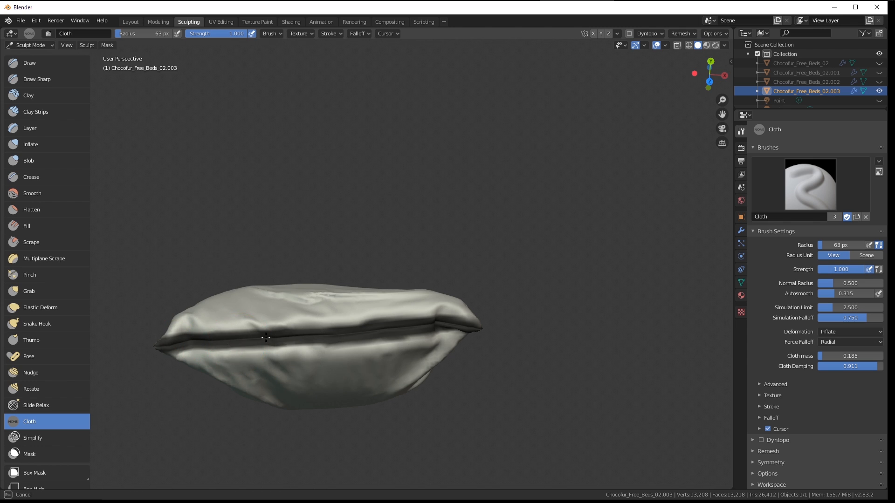
left_click_drag(265, 336, 466, 330)
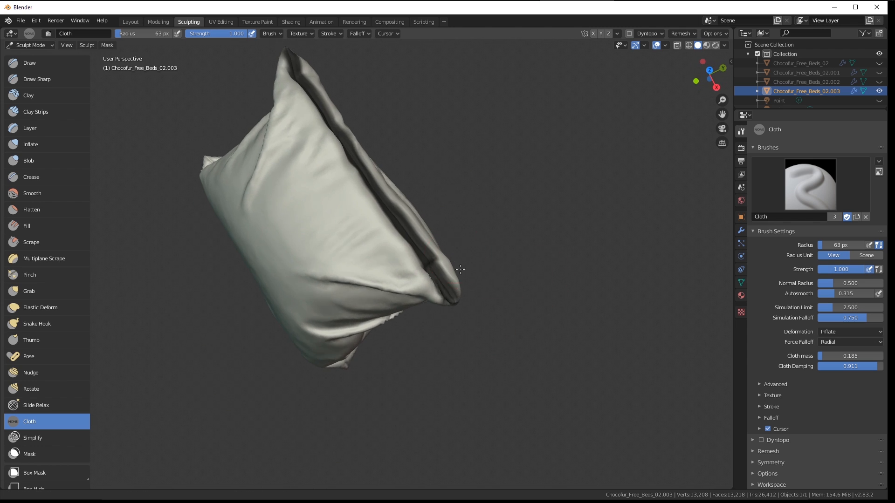
left_click_drag(459, 269, 408, 285)
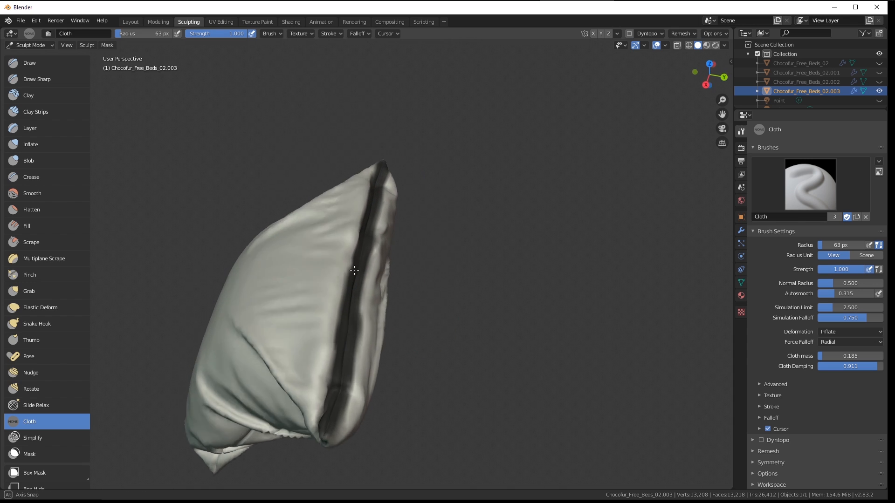
Step: Set Pinch Point deformation, raise strength to 0.581, and view the pillow seam edge-on
left_click(849, 342)
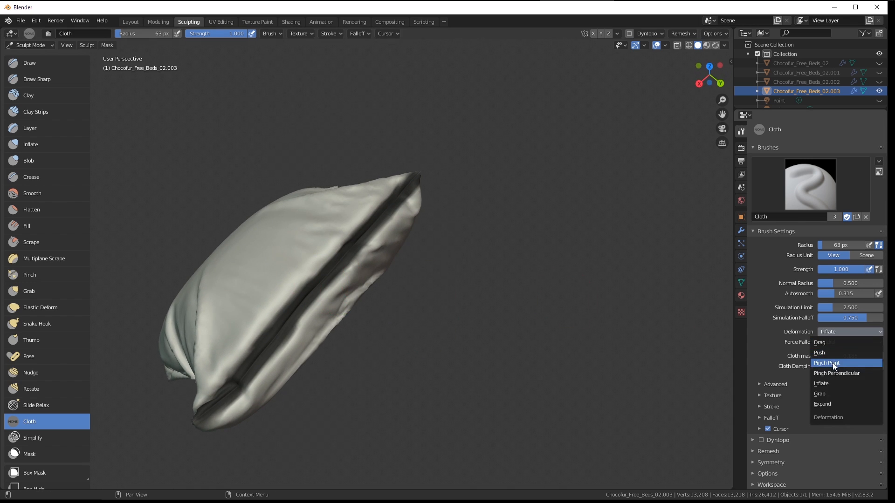
left_click(826, 363)
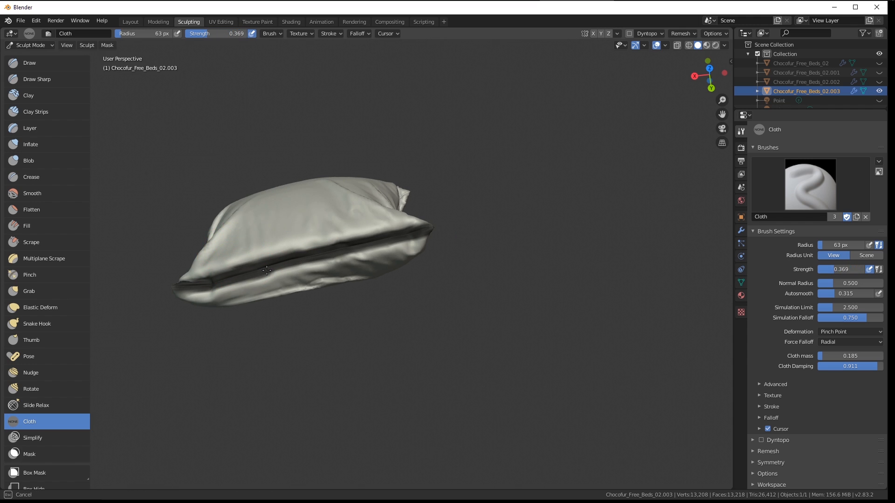
right_click(264, 271)
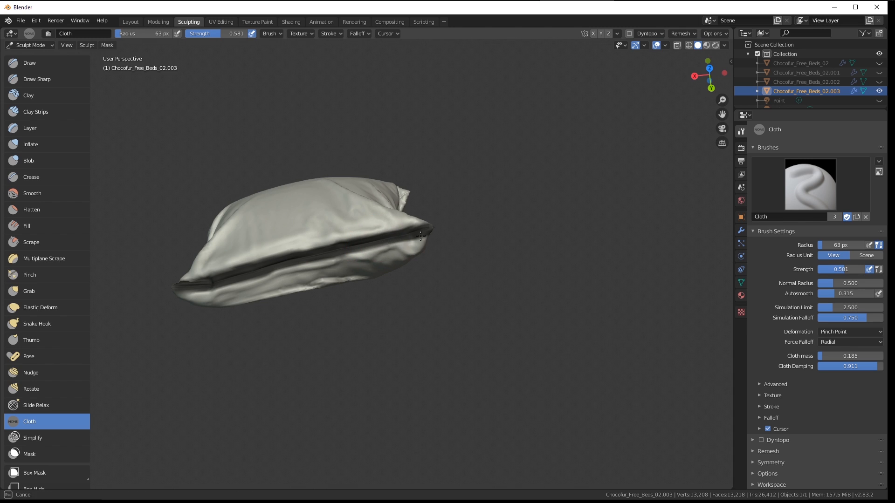
left_click_drag(400, 239, 405, 246)
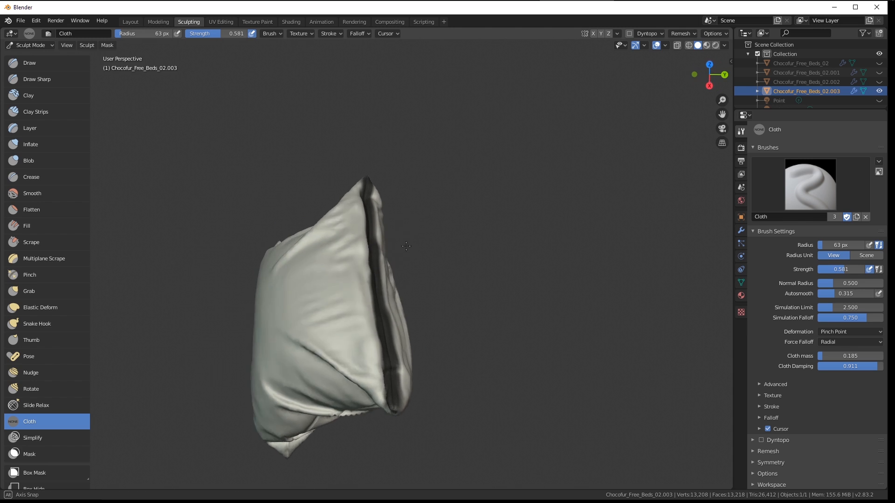
Step: Switch the Cloth brush deformation to Grab and orbit to face the pillow's front
left_click(849, 332)
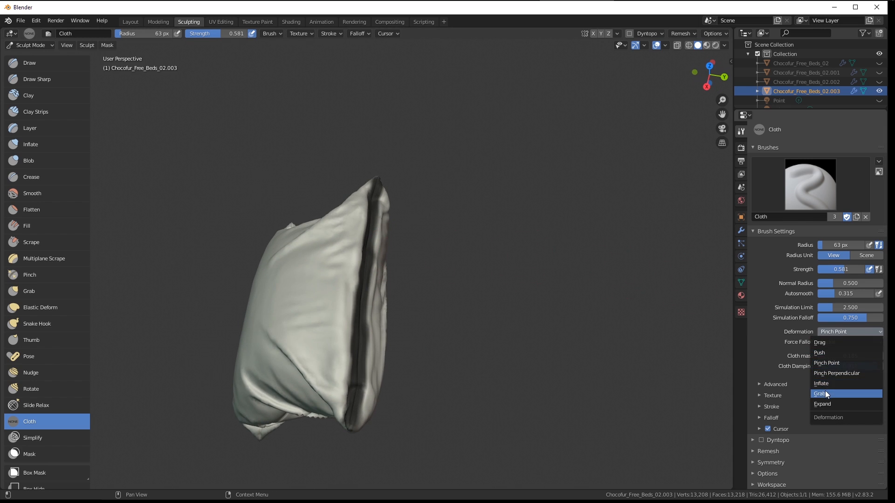
left_click(818, 342)
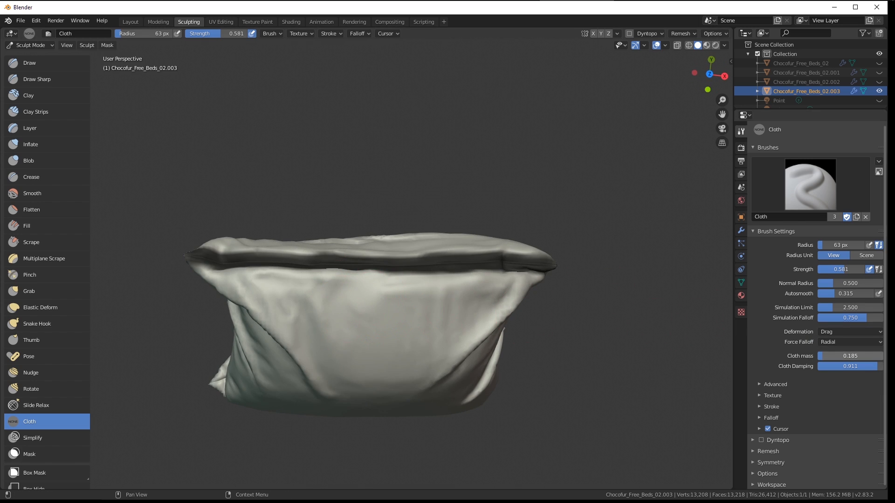
left_click(849, 332)
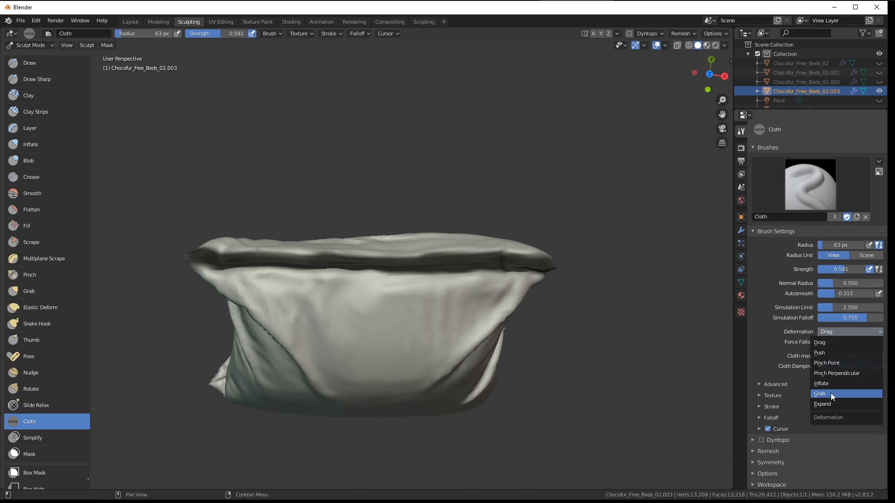
left_click(820, 394)
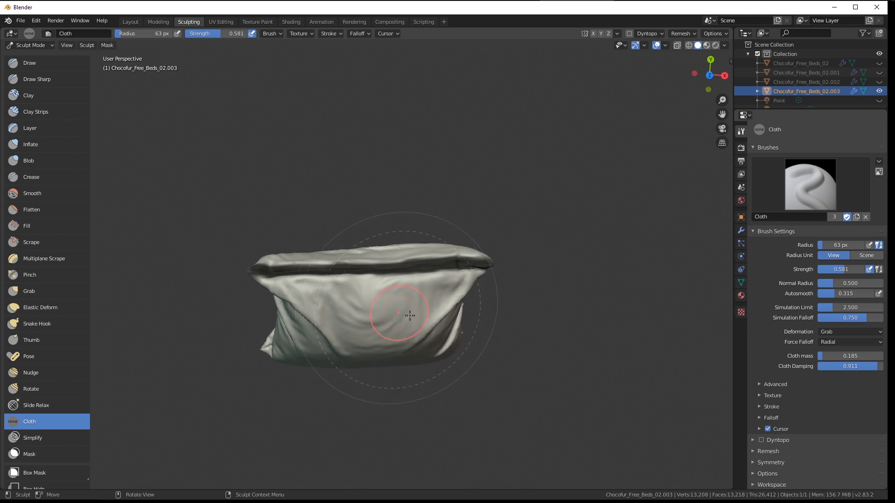
left_click_drag(399, 314, 377, 320)
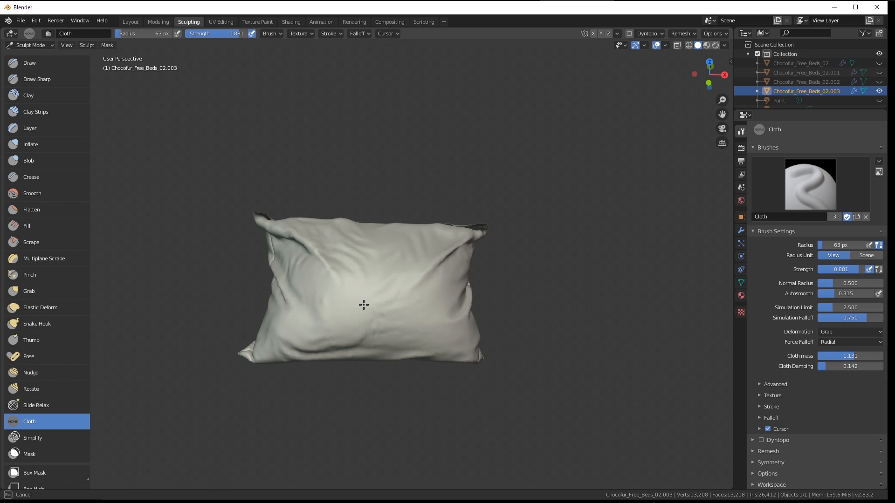
Step: Pull wrinkles across the pillow's front, centre, top-right corner, left side and lower middle
left_click_drag(363, 305, 330, 313)
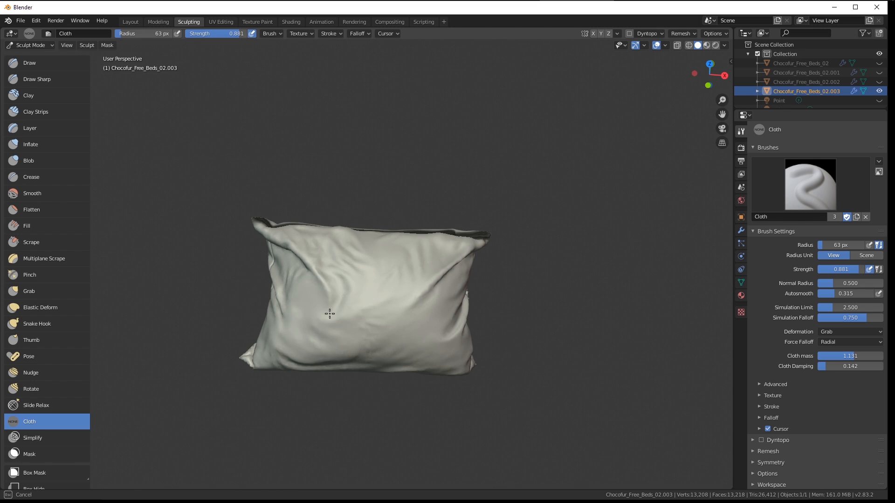
left_click_drag(330, 313, 425, 321)
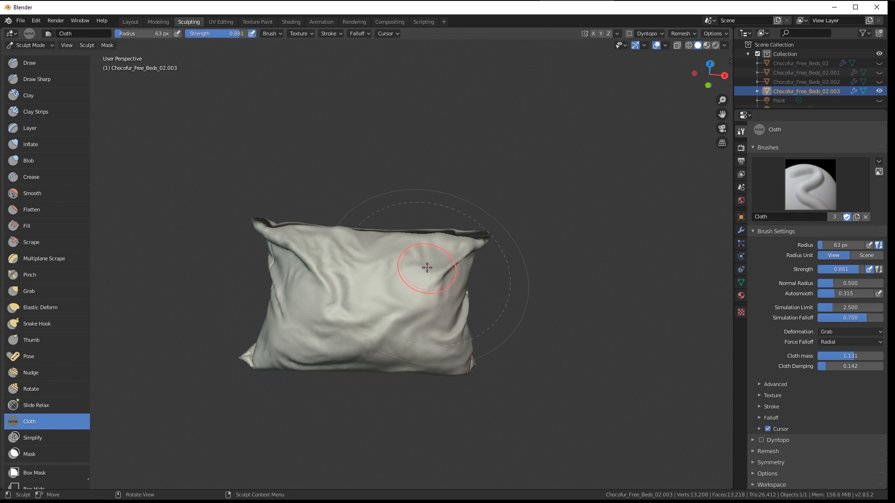
left_click_drag(426, 267, 404, 271)
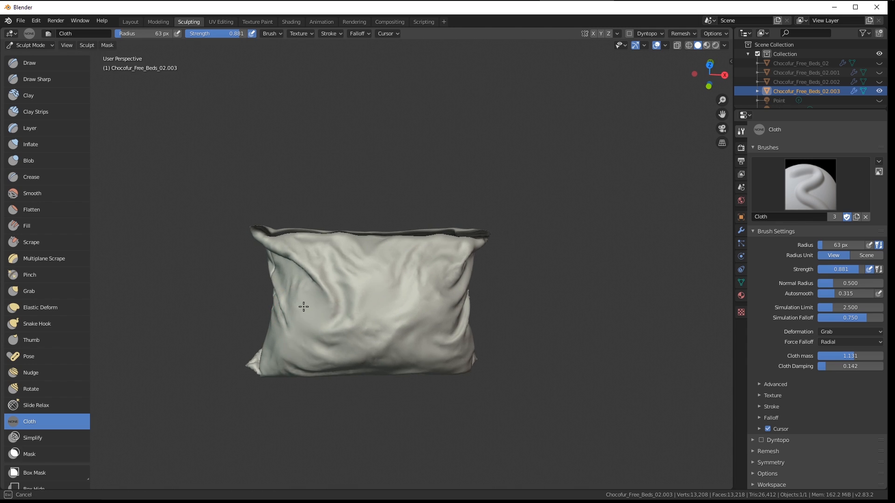
left_click_drag(302, 306, 366, 327)
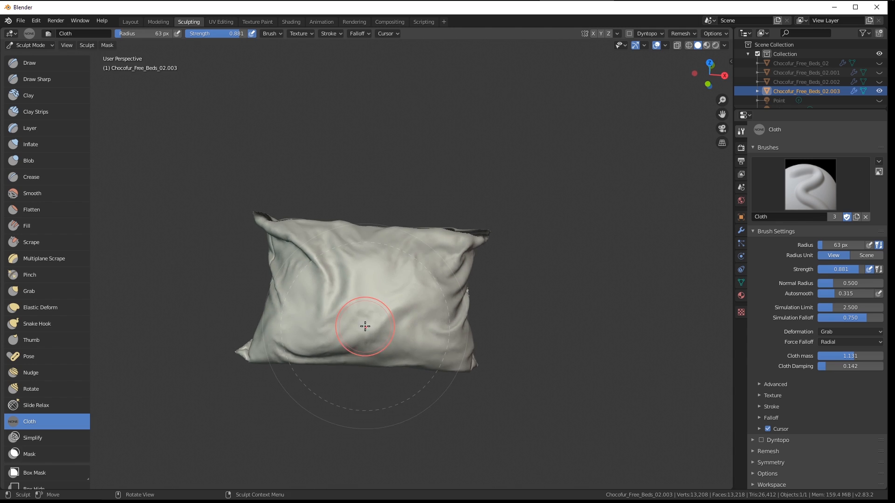
left_click_drag(365, 326, 380, 292)
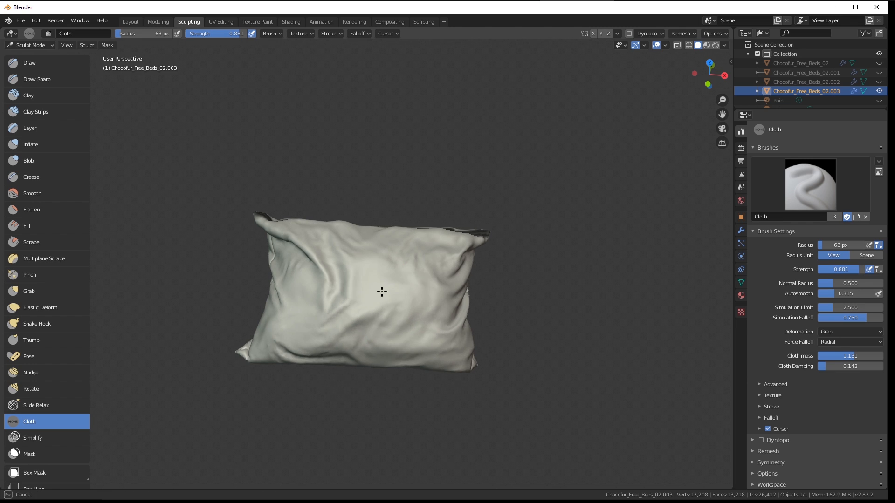